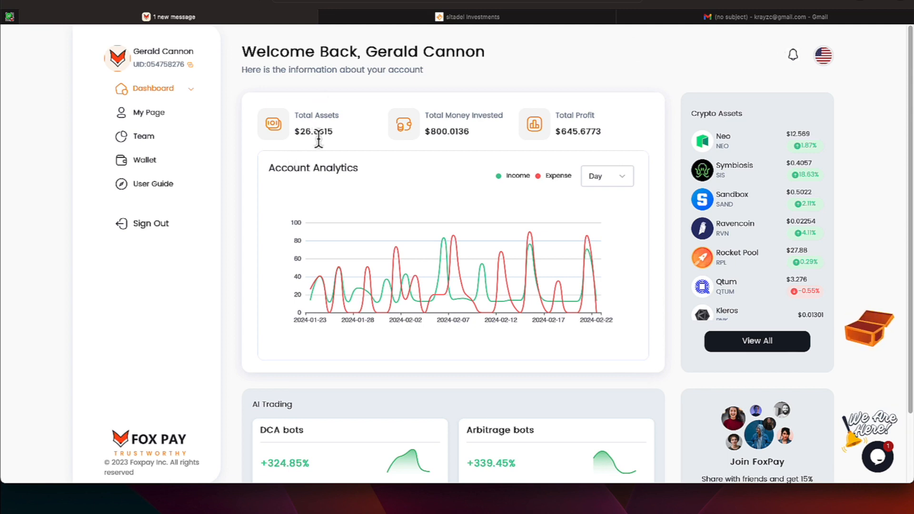
mouse_move(143, 137)
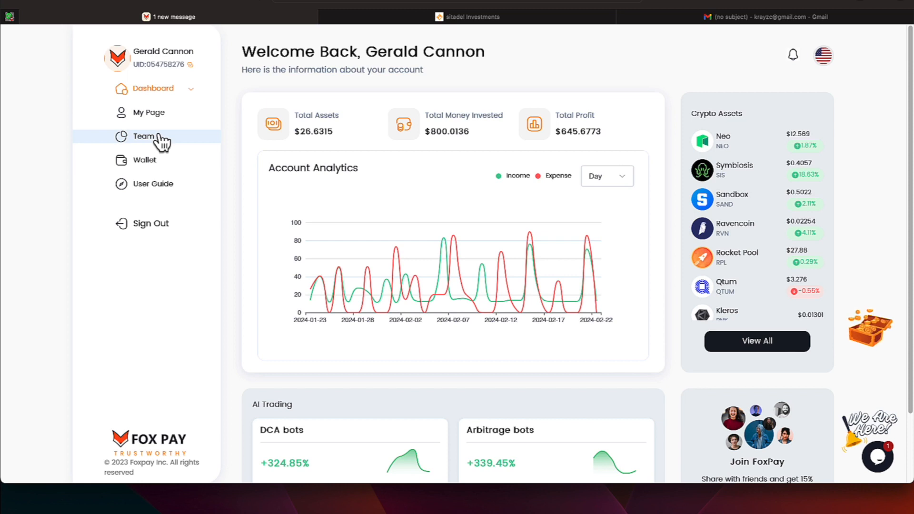
mouse_move(153, 91)
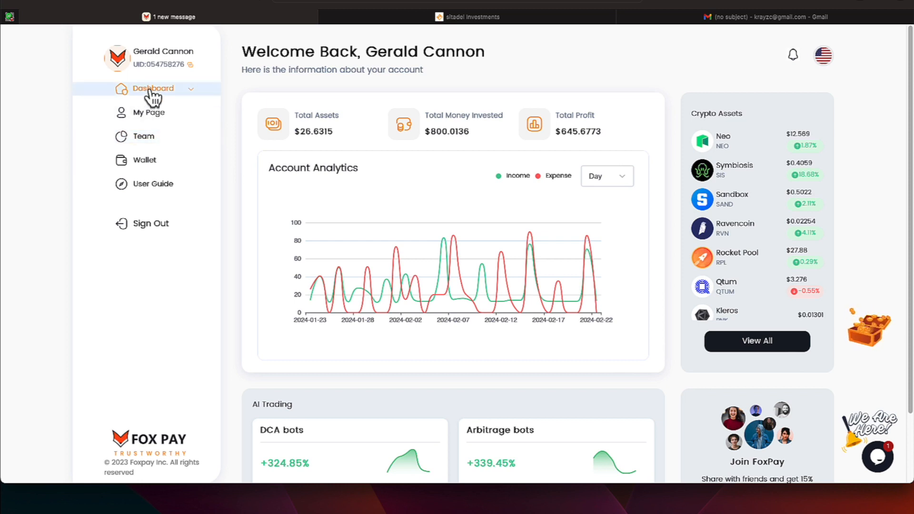
Step: Expand the Dashboard sidebar section and go to the Copy trading trader list
left_click(144, 163)
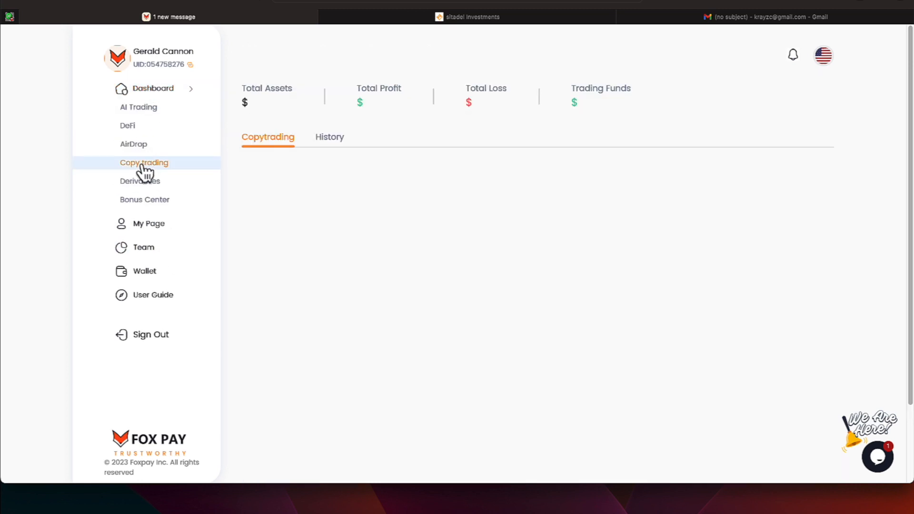
left_click(143, 162)
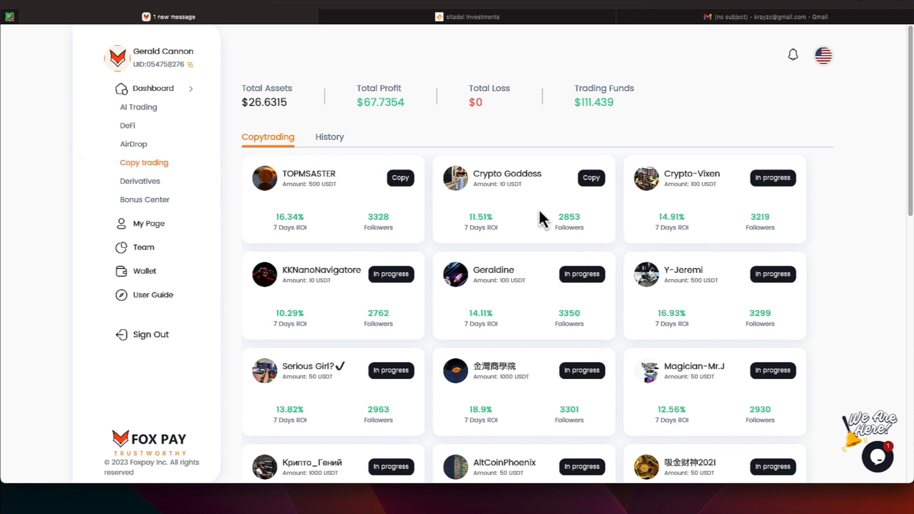
mouse_move(590, 178)
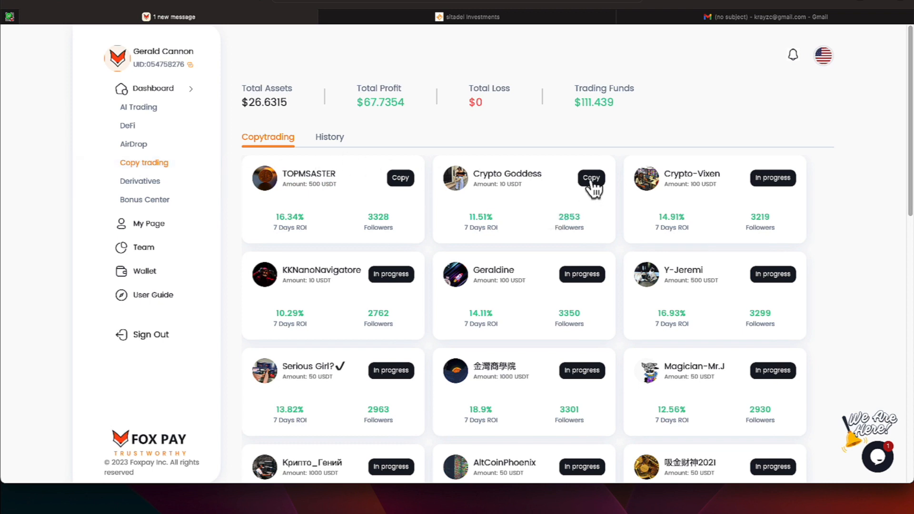
Step: Start copying Crypto Goddess with amount 22.85, password entered and agreement ticked
left_click(591, 177)
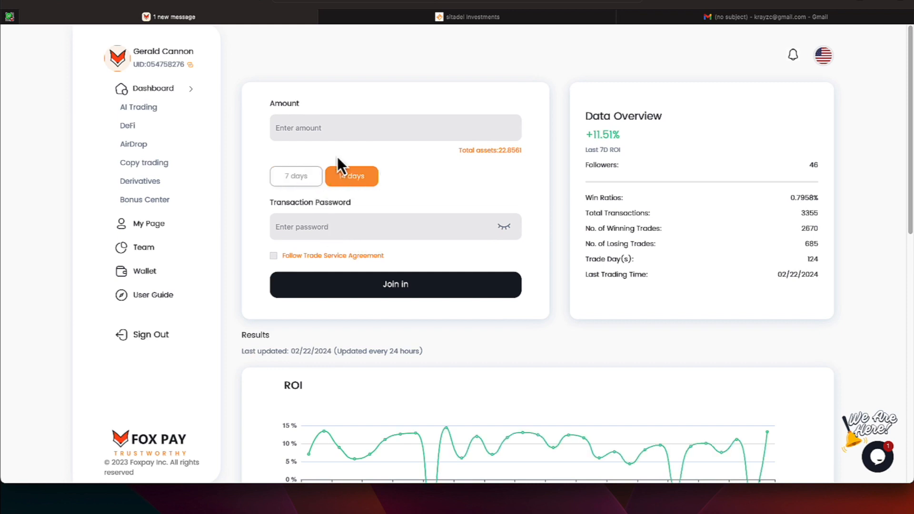
left_click(395, 127)
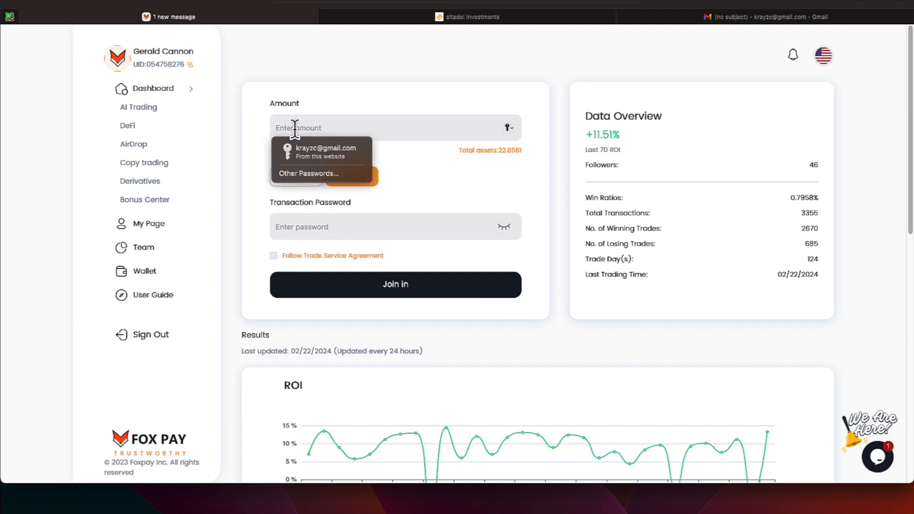
type("22.")
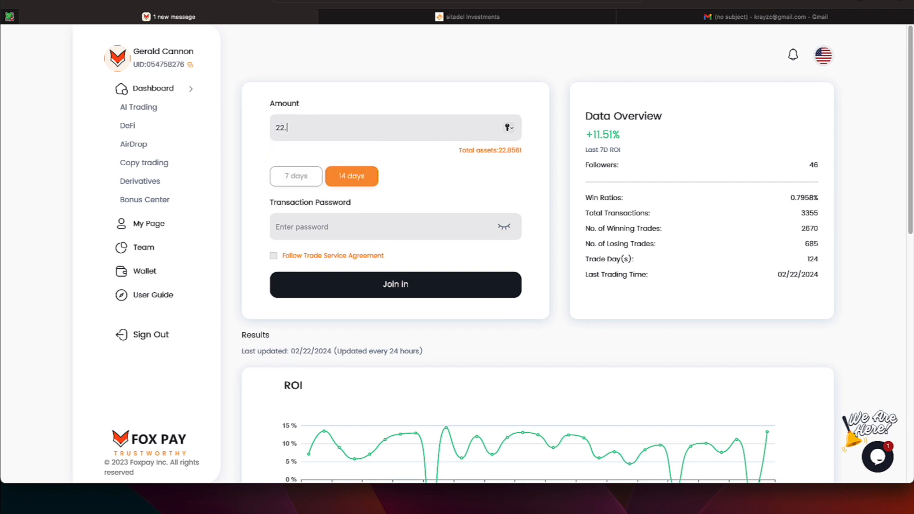
type("85")
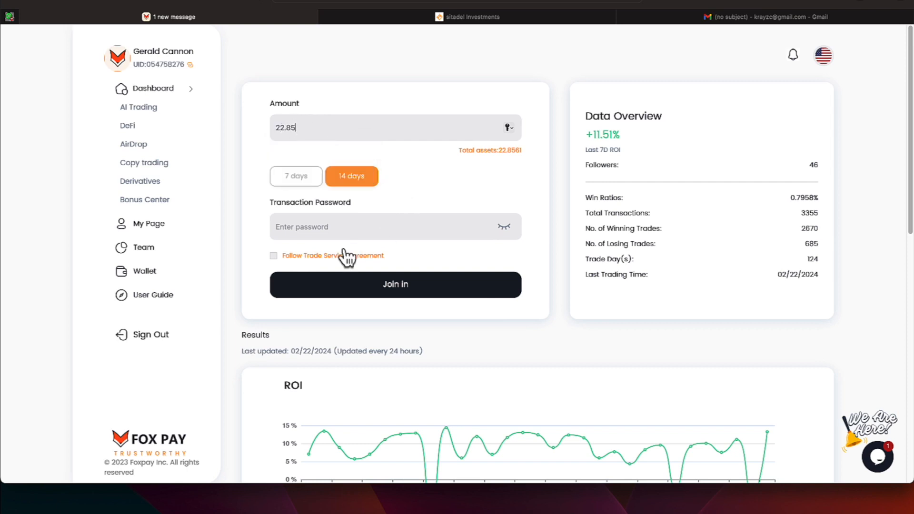
left_click(379, 227)
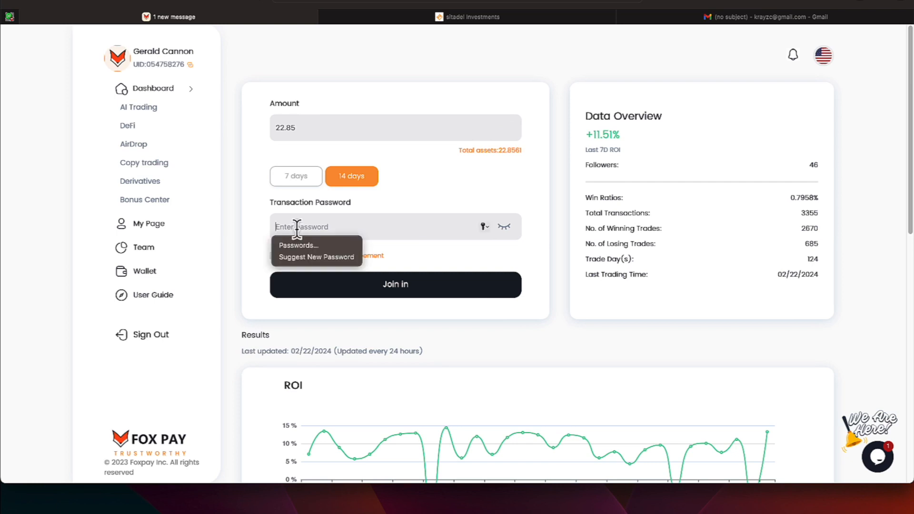
type("••••")
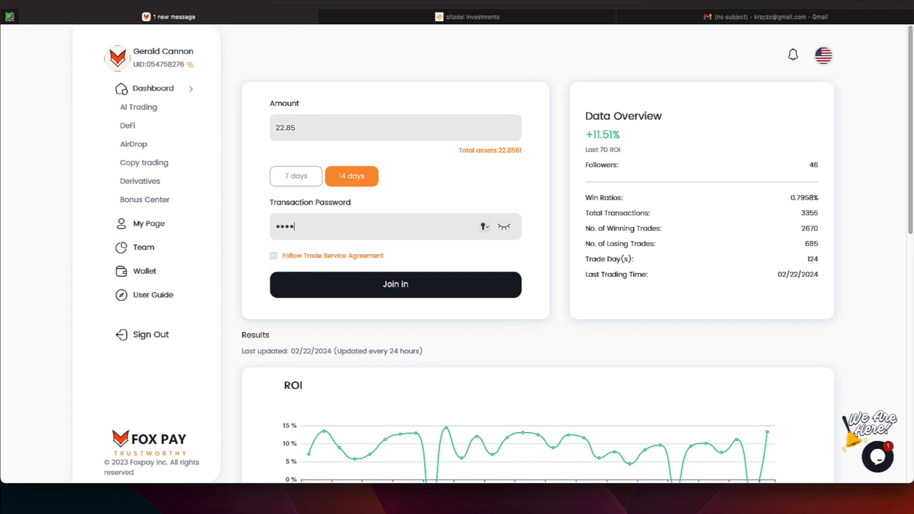
left_click(274, 255)
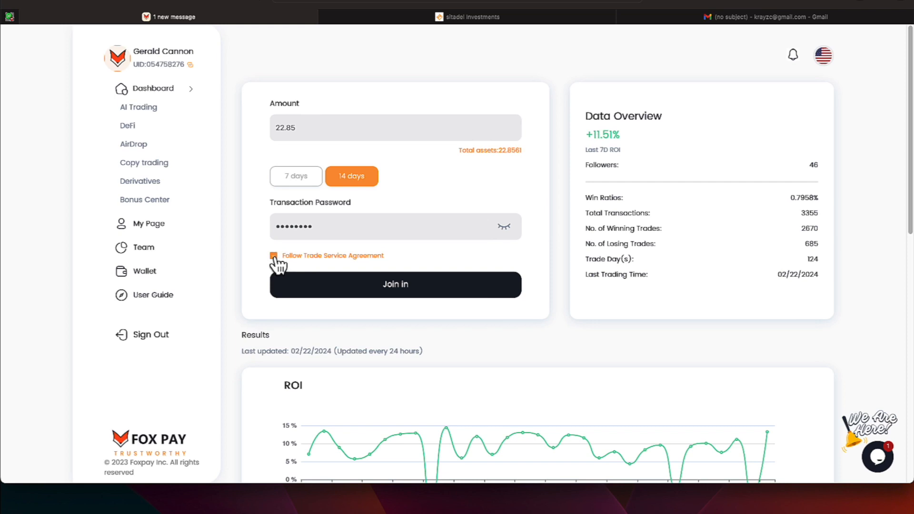
left_click(275, 255)
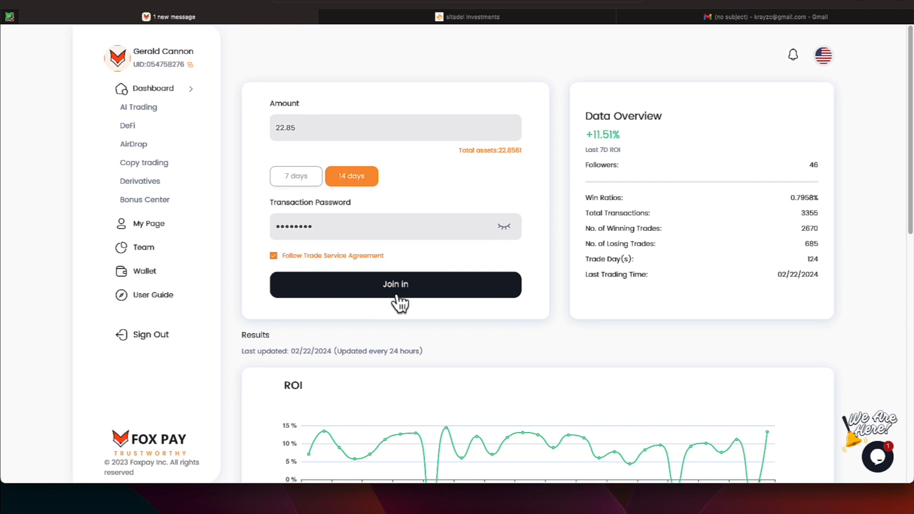
mouse_move(805, 208)
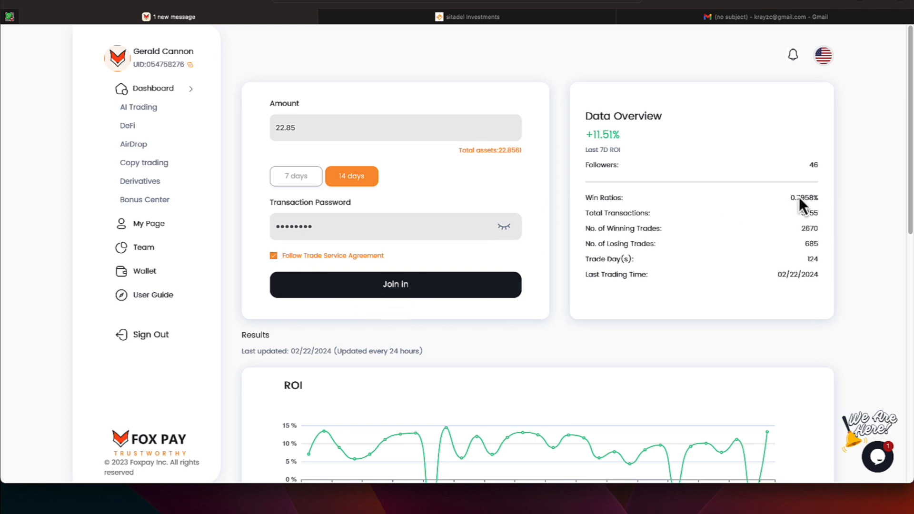
mouse_move(783, 215)
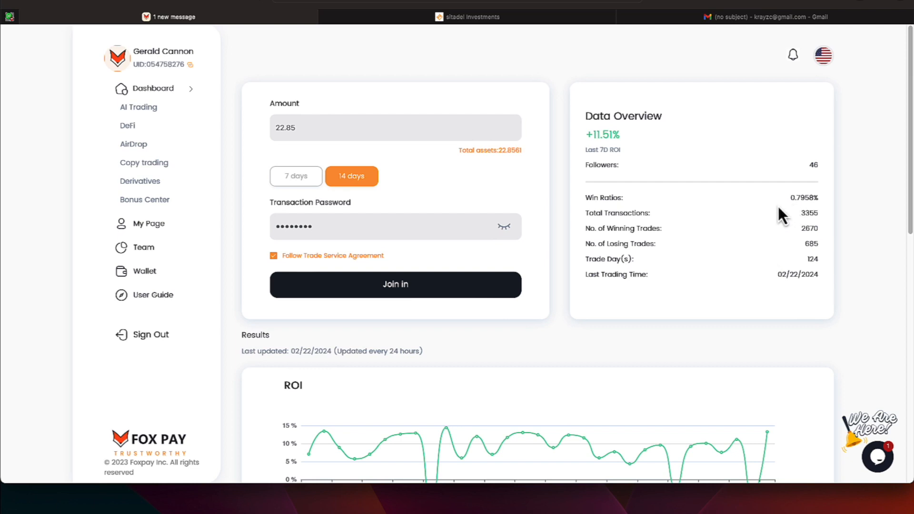
Step: Highlight the trader's win ratio figure and scroll down the form
double_click(802, 198)
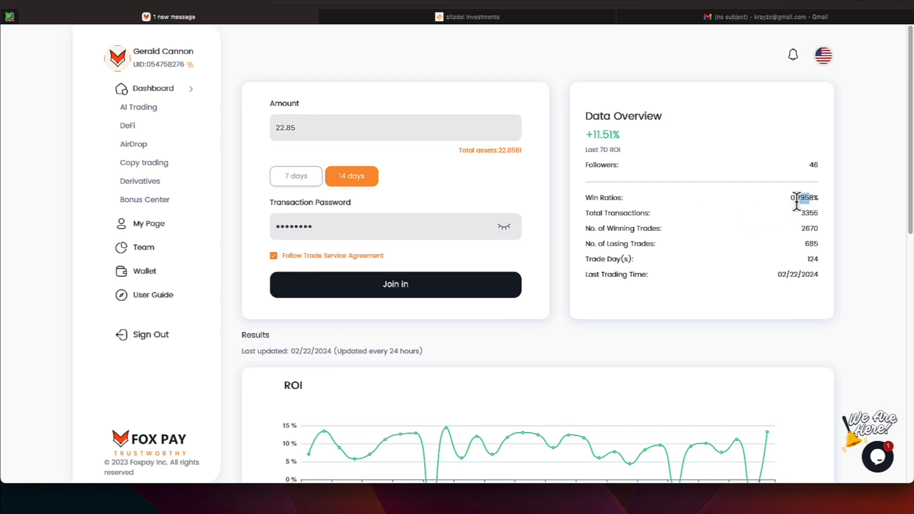
double_click(802, 197)
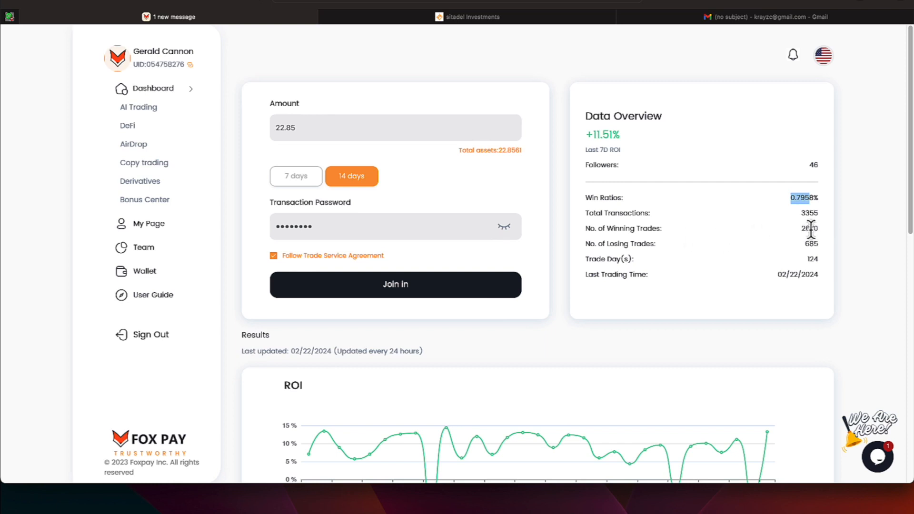
mouse_move(828, 248)
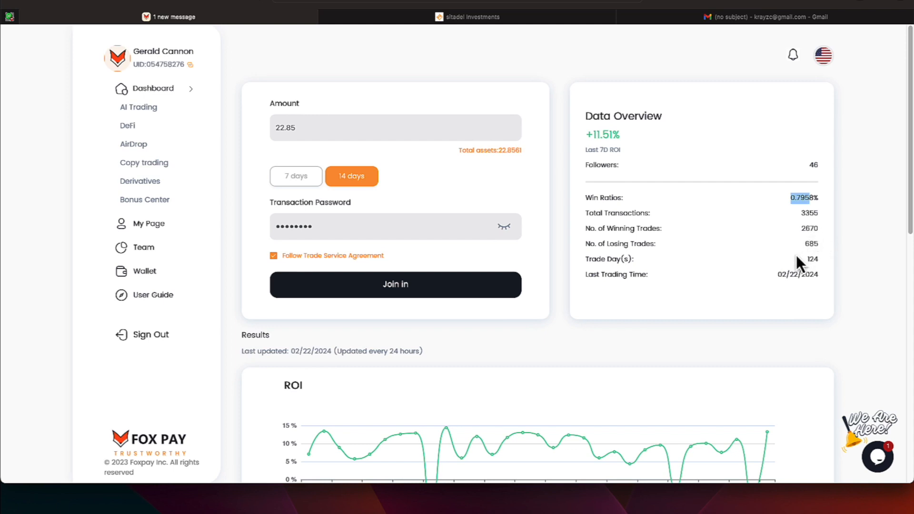
mouse_move(821, 262)
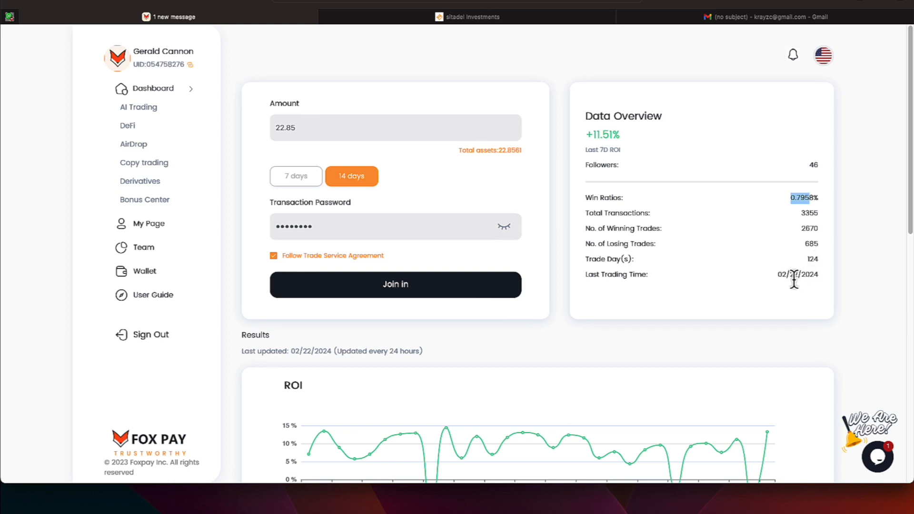
mouse_move(748, 303)
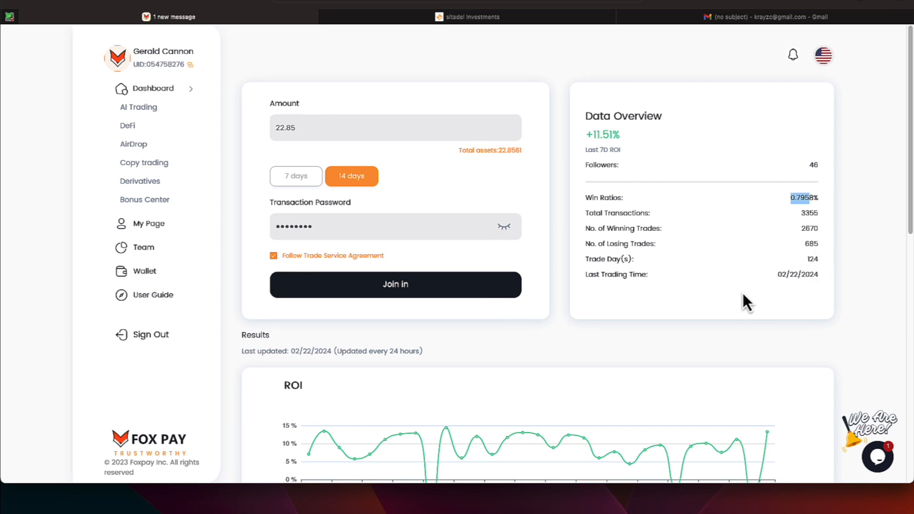
mouse_move(674, 186)
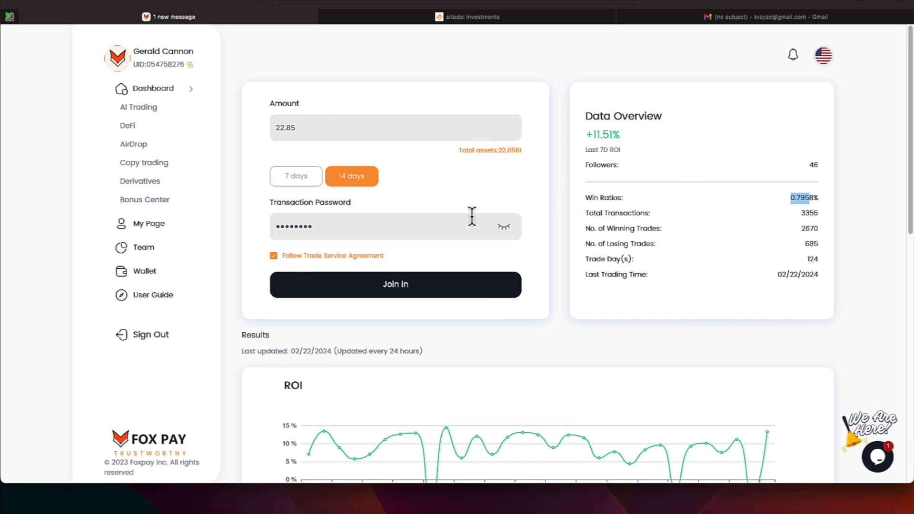
scroll("down", 3)
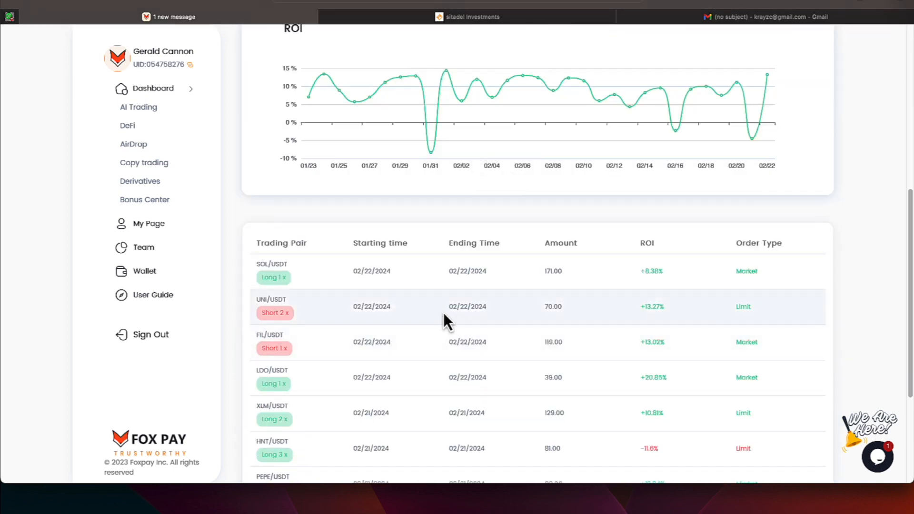
scroll("down", 3)
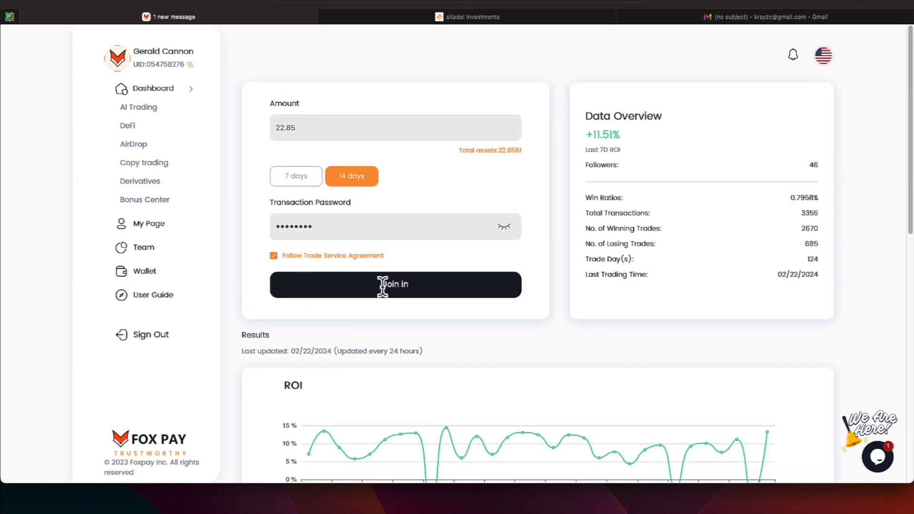
Step: Join the Crypto Goddess copy trade and decline saving the password
left_click(395, 285)
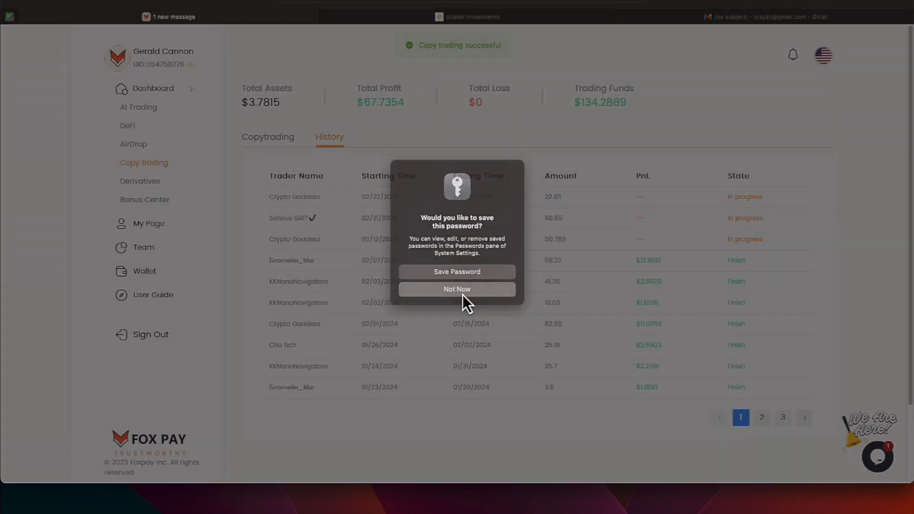
left_click(457, 289)
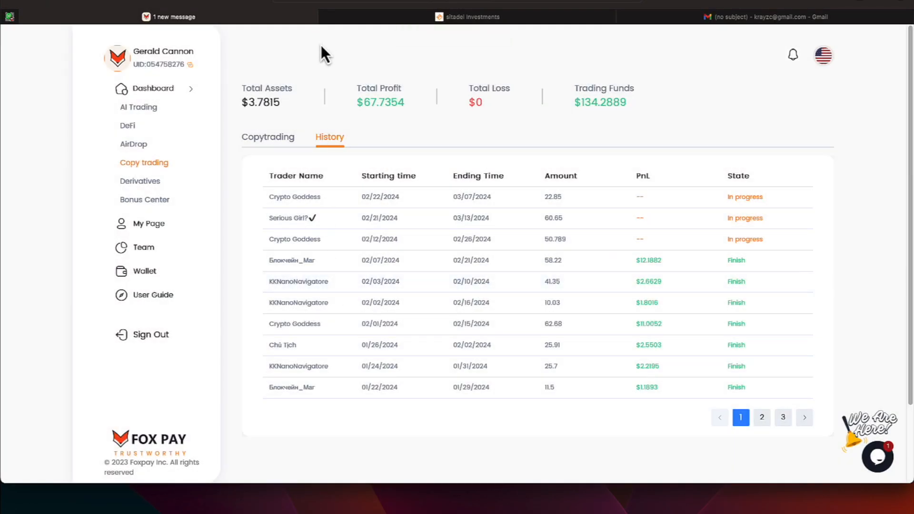
mouse_move(606, 158)
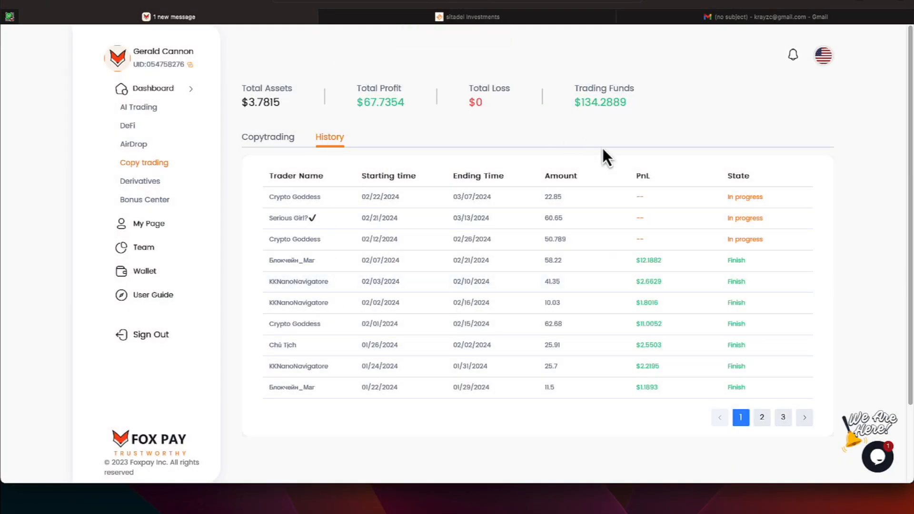
mouse_move(643, 90)
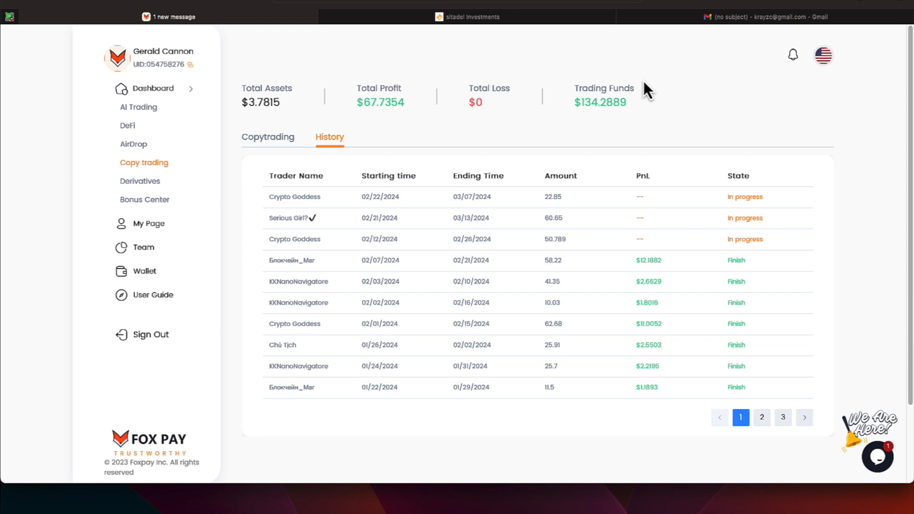
mouse_move(259, 96)
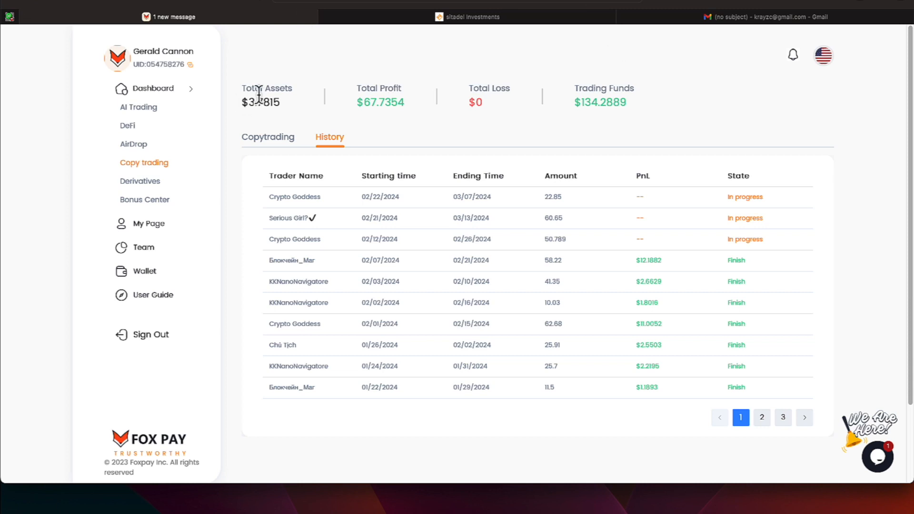
mouse_move(172, 128)
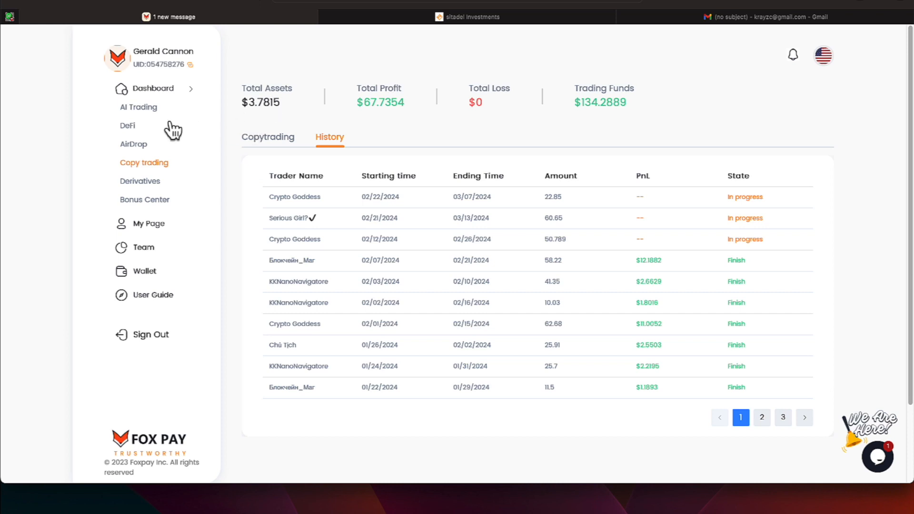
Step: View the DeFi History tab listing past USDT investment plans
left_click(127, 125)
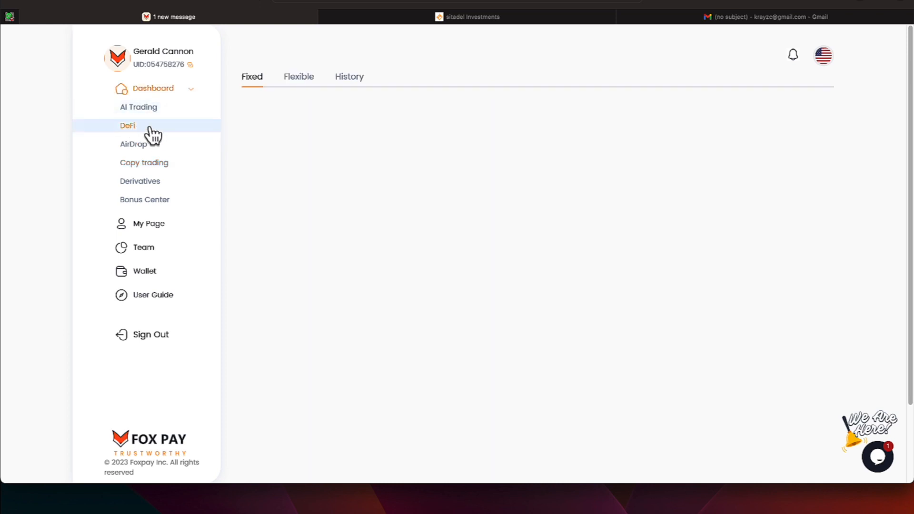
left_click(349, 77)
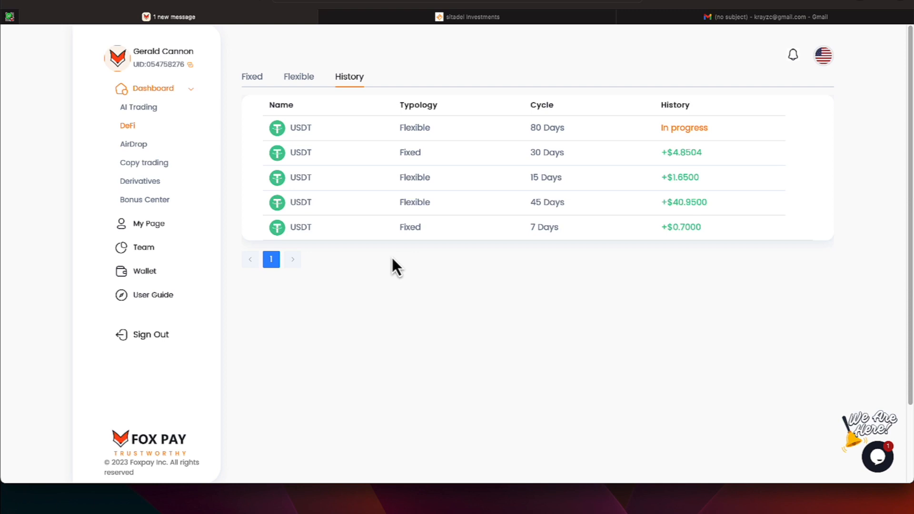
mouse_move(377, 162)
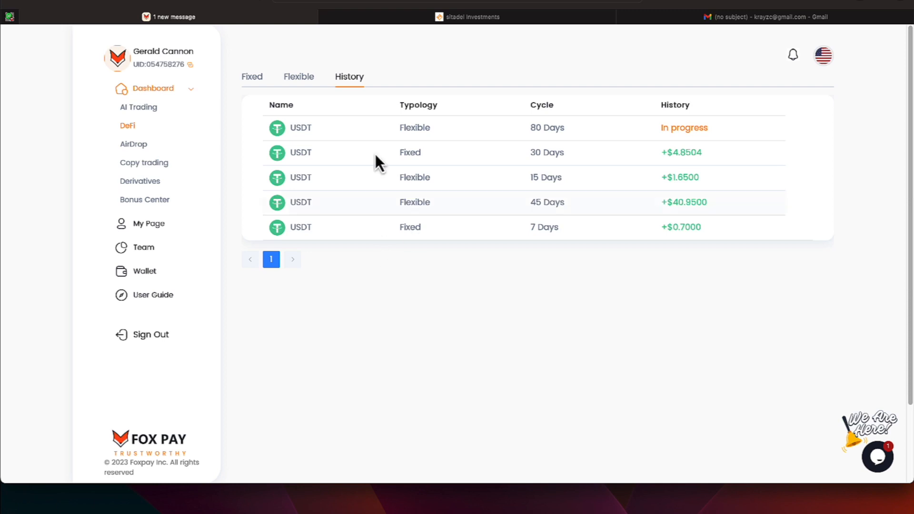
Step: Show the Flexible DeFi tab with USDT plans from 15 to 160 days
left_click(298, 76)
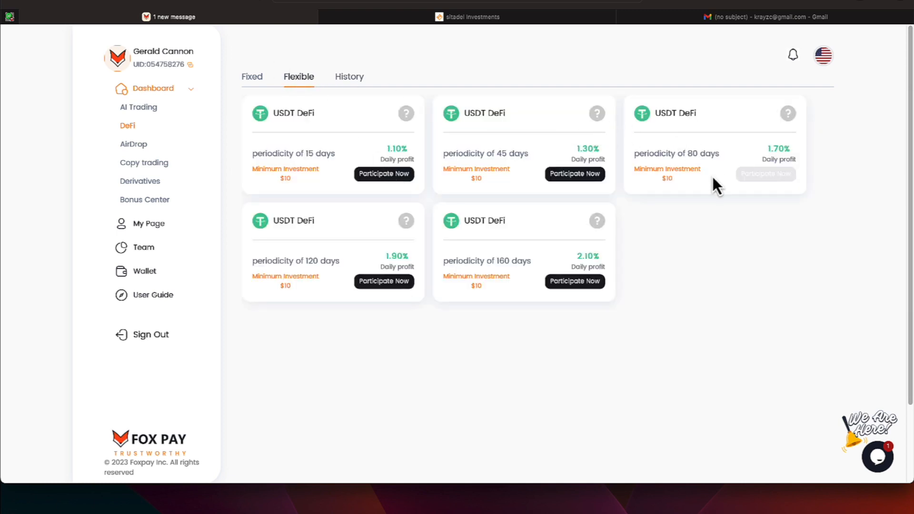
mouse_move(710, 185)
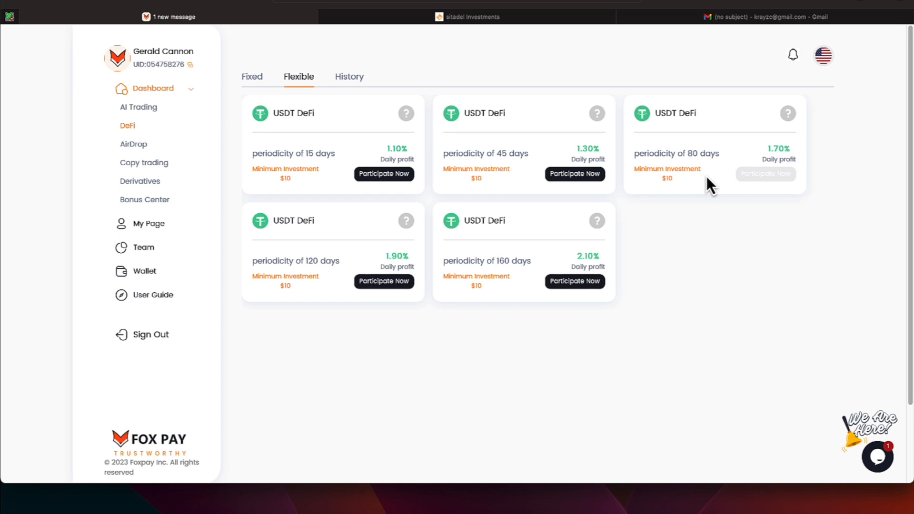
mouse_move(769, 166)
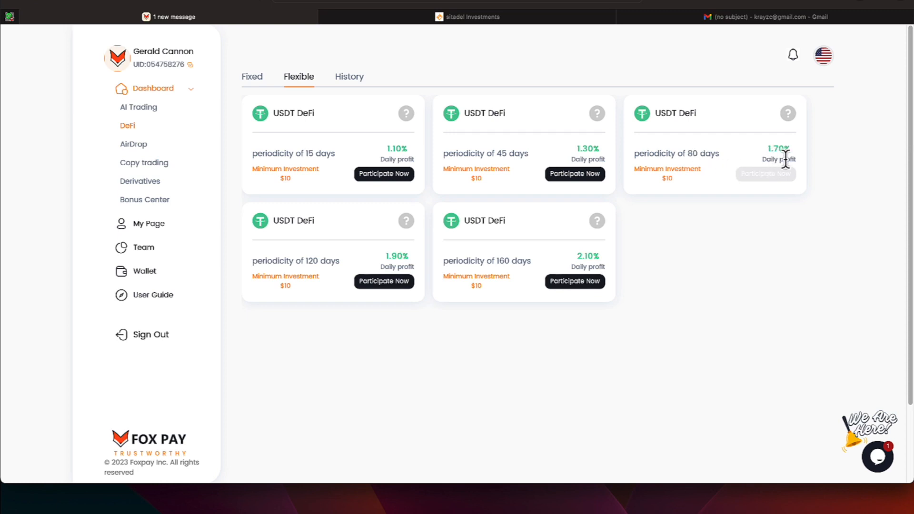
mouse_move(487, 210)
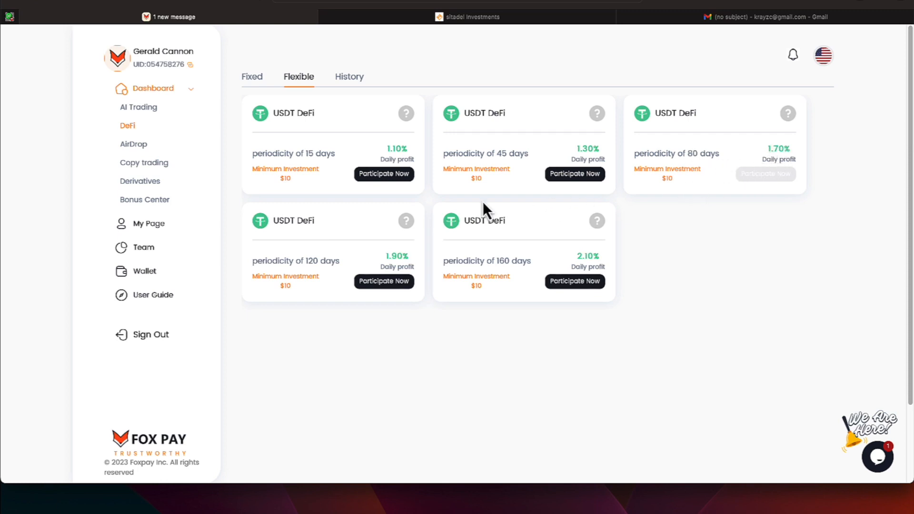
mouse_move(252, 77)
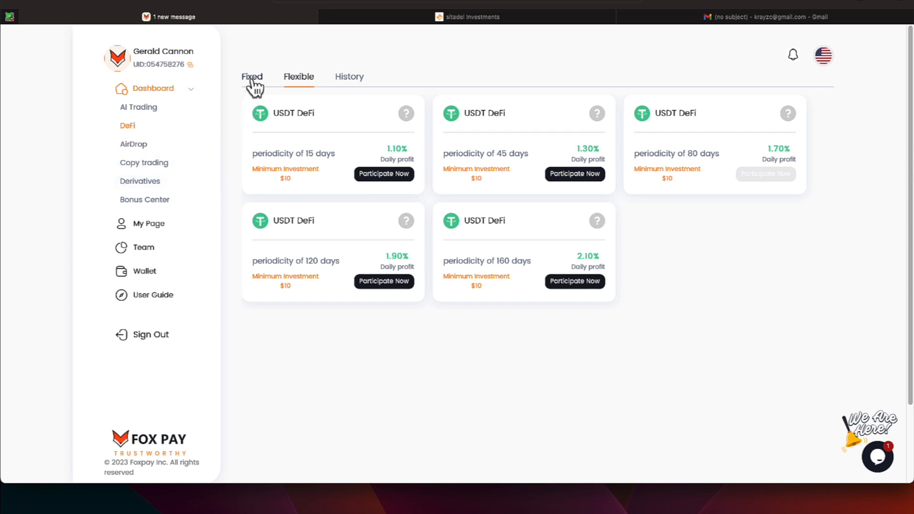
Step: Show the Fixed DeFi tab with 7- to 180-day USDT plans
left_click(253, 76)
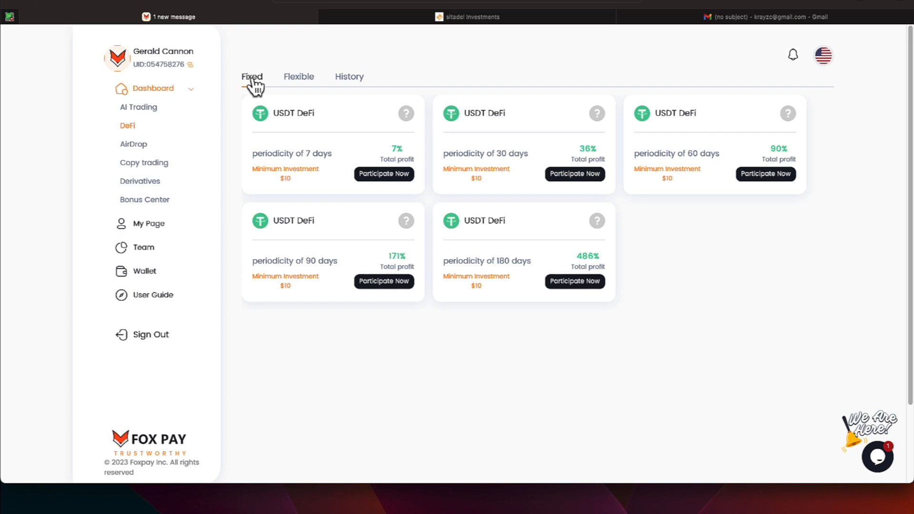
mouse_move(107, 66)
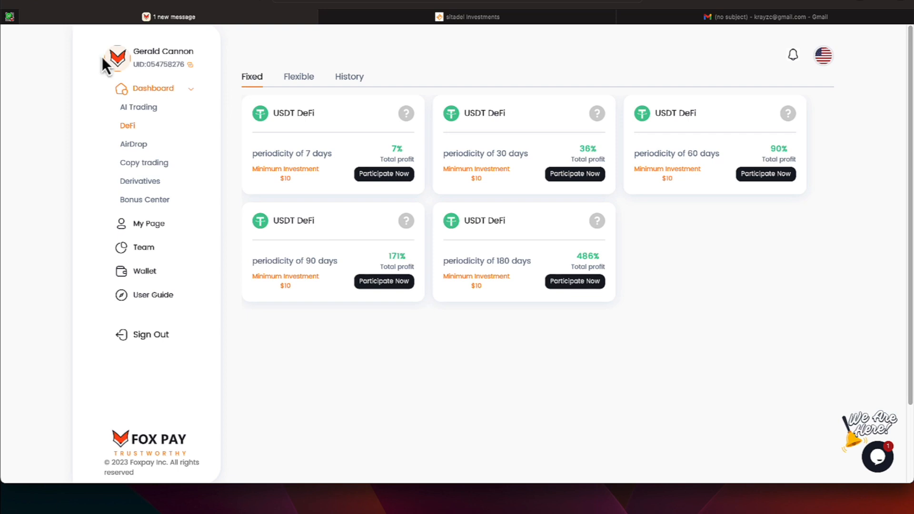
Step: Go to the AirDrop page with Foxbot options and FOXEX records
left_click(133, 144)
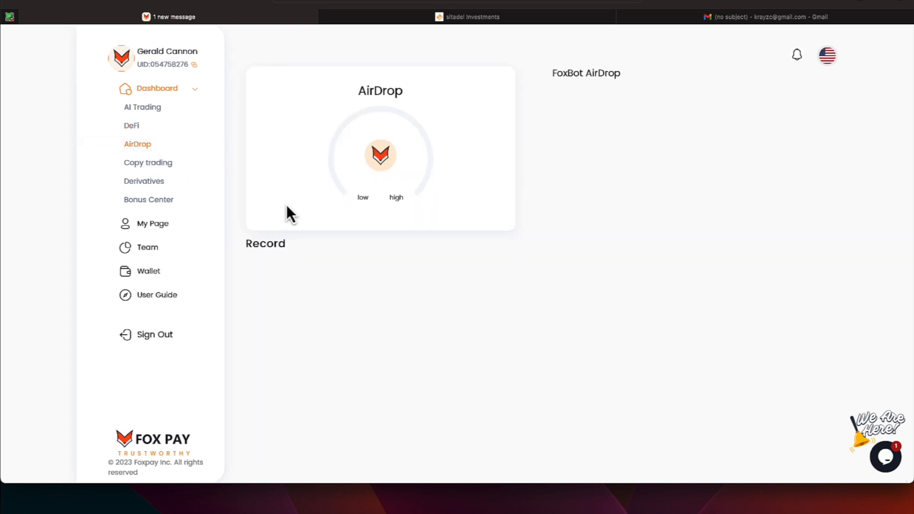
left_click(137, 144)
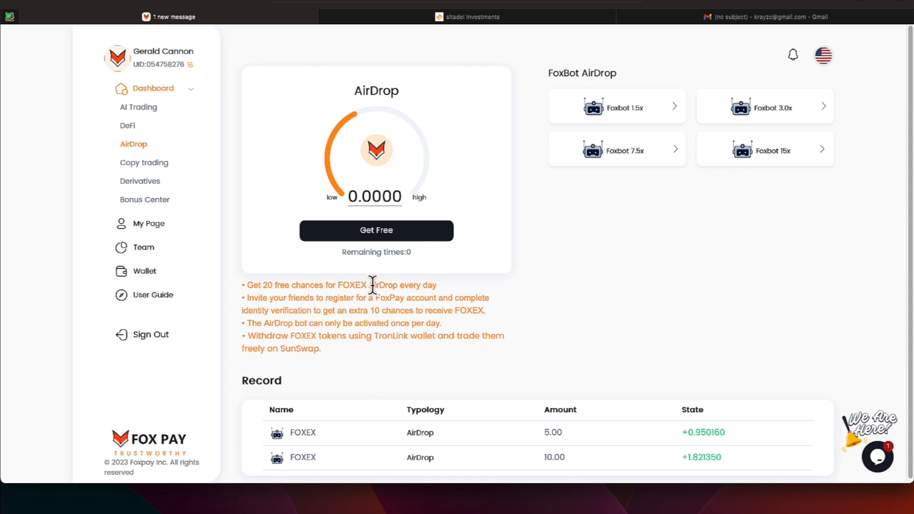
mouse_move(407, 330)
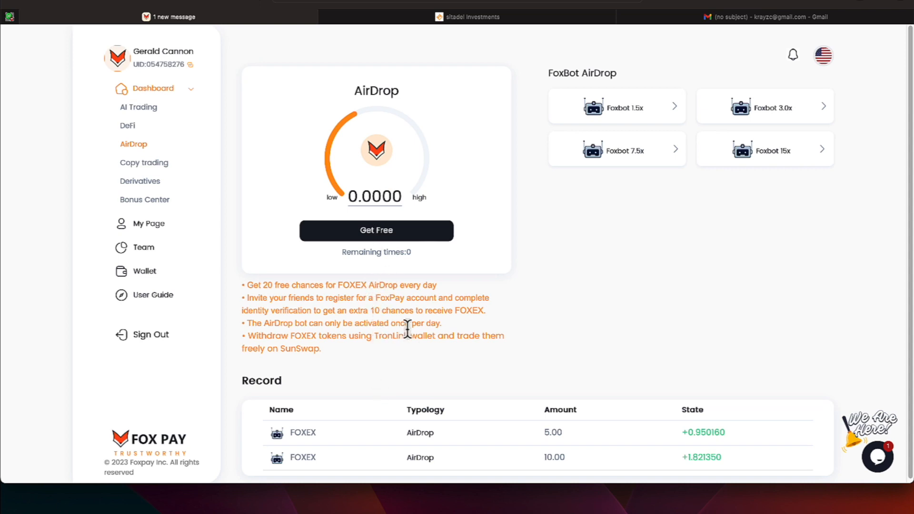
mouse_move(628, 111)
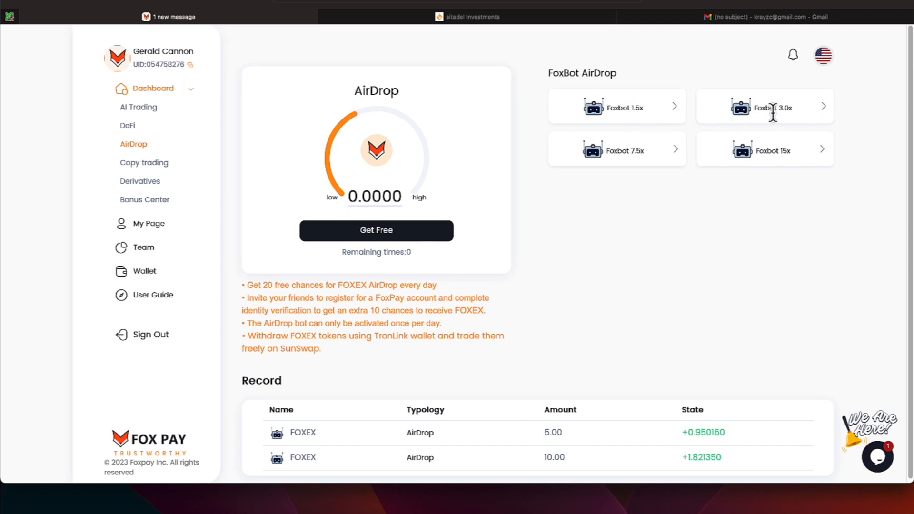
mouse_move(675, 179)
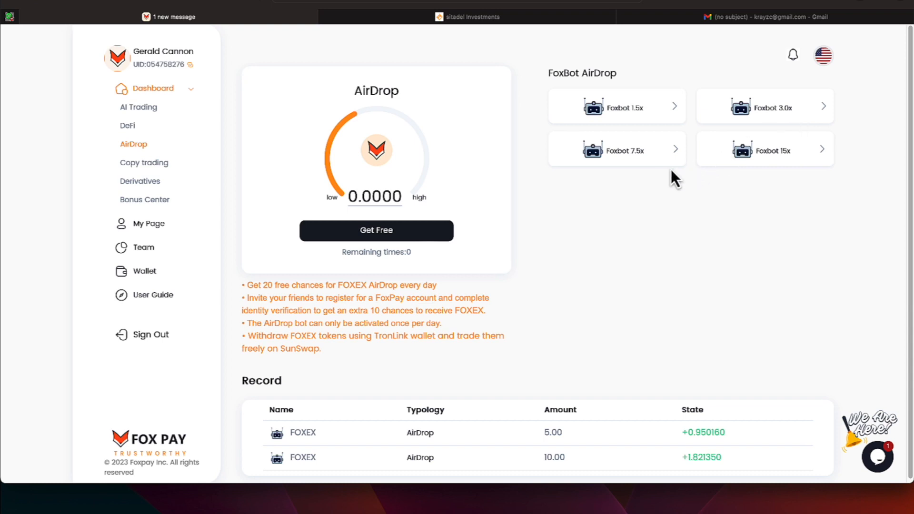
mouse_move(789, 158)
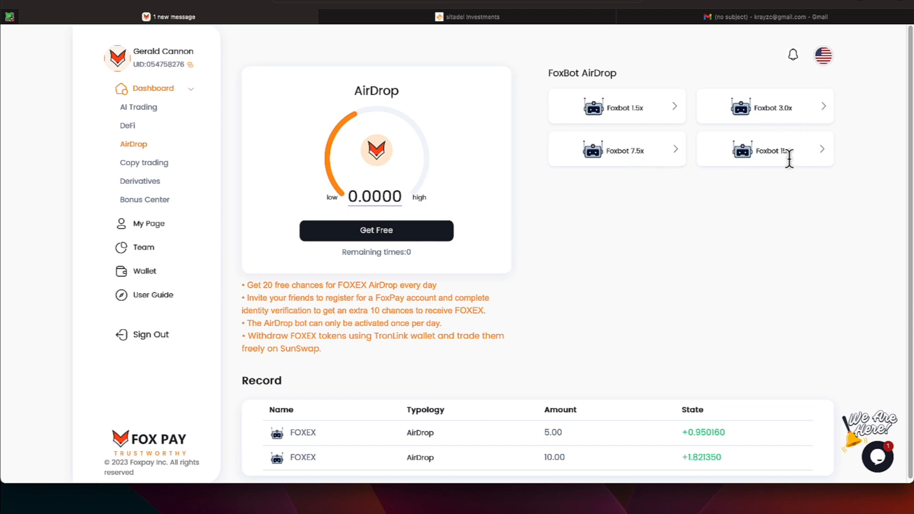
mouse_move(623, 253)
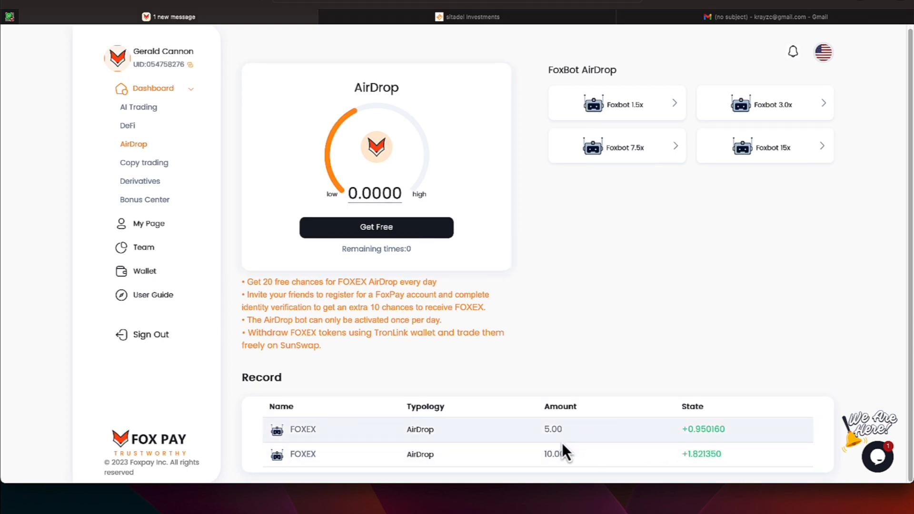
mouse_move(699, 455)
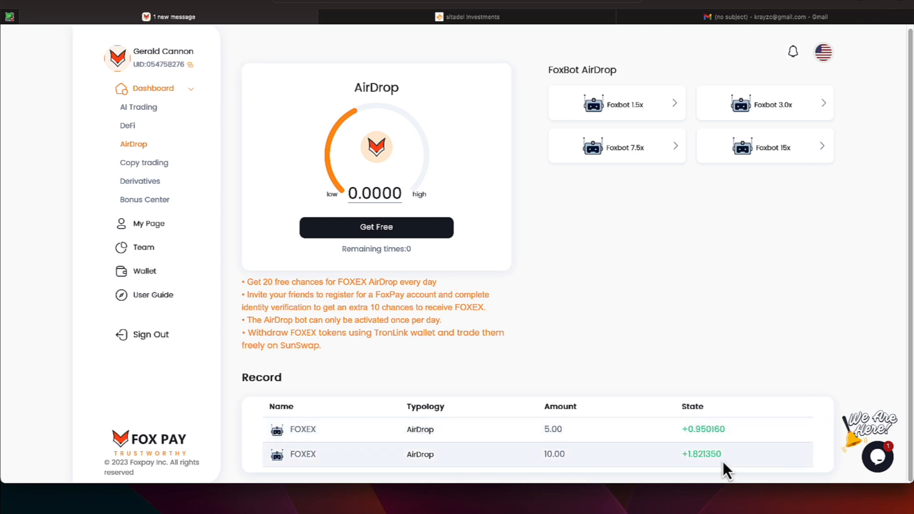
mouse_move(351, 278)
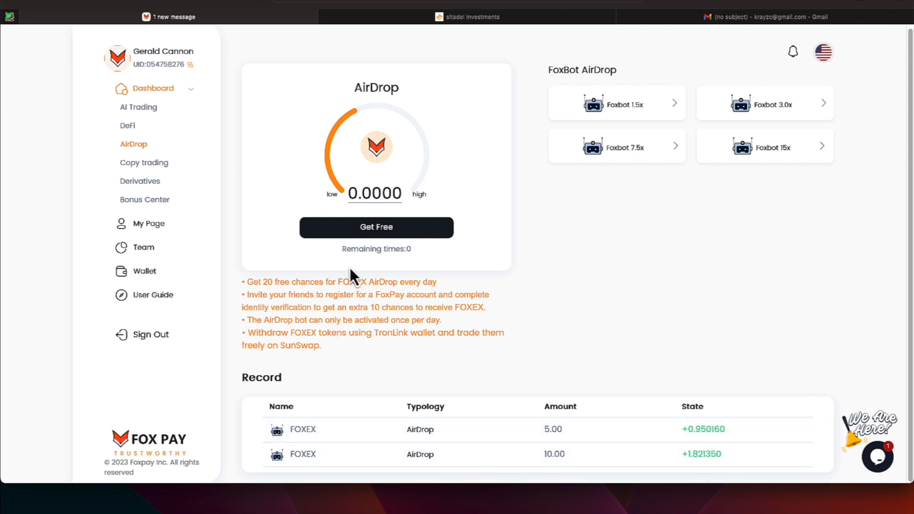
mouse_move(143, 163)
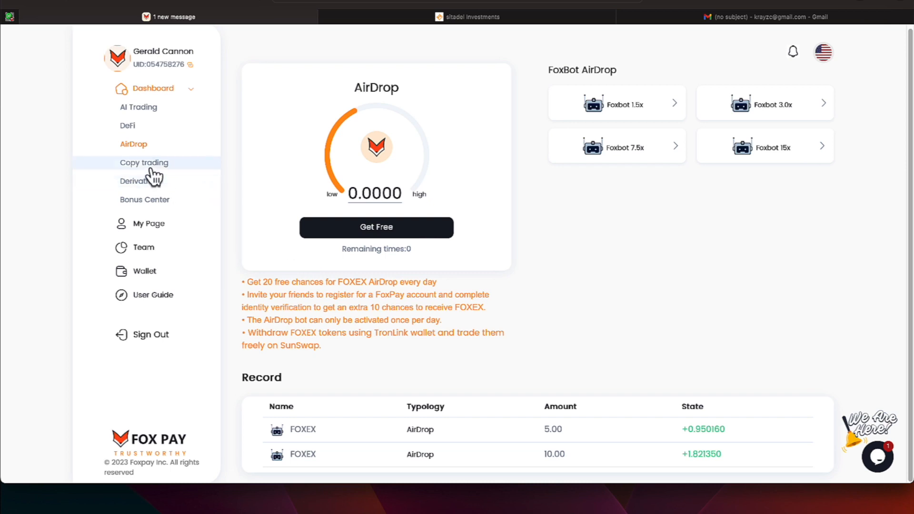
Step: Reopen Copy trading, highlight TOPMSASTER's 500 USDT amount, and scroll the trader cards
left_click(143, 163)
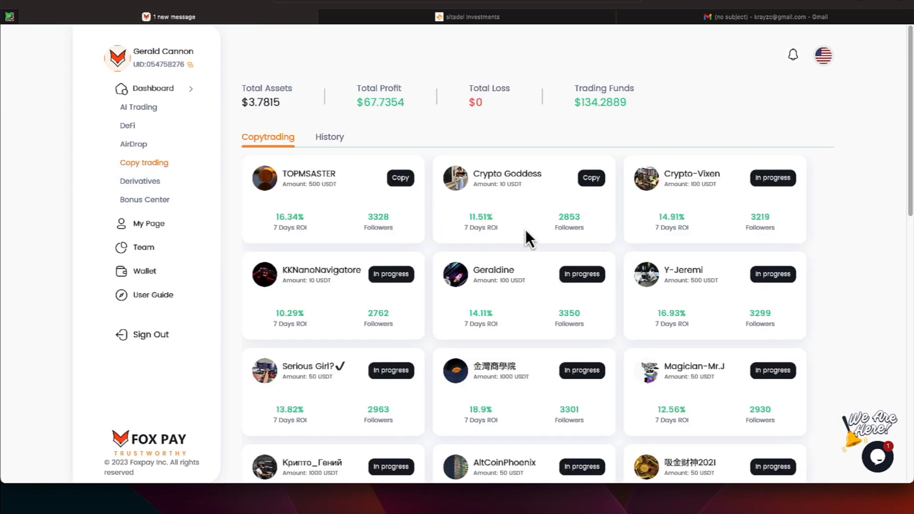
mouse_move(636, 210)
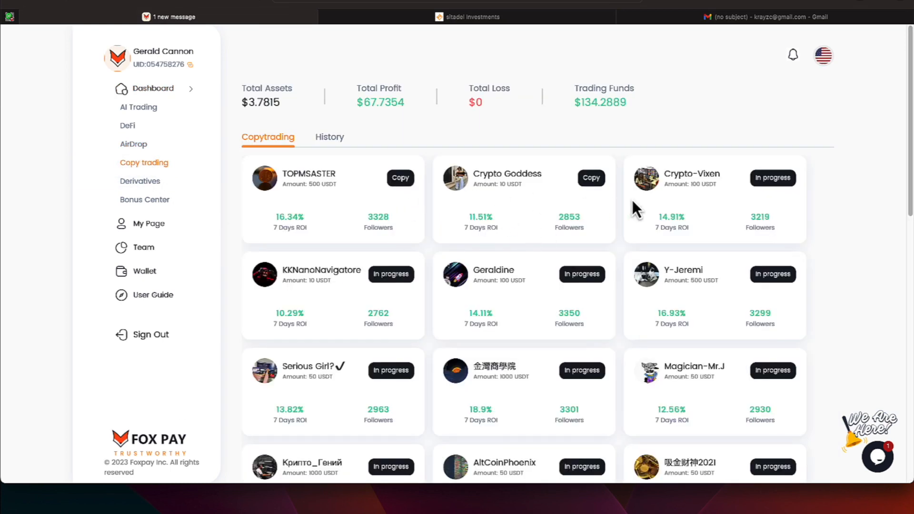
mouse_move(496, 211)
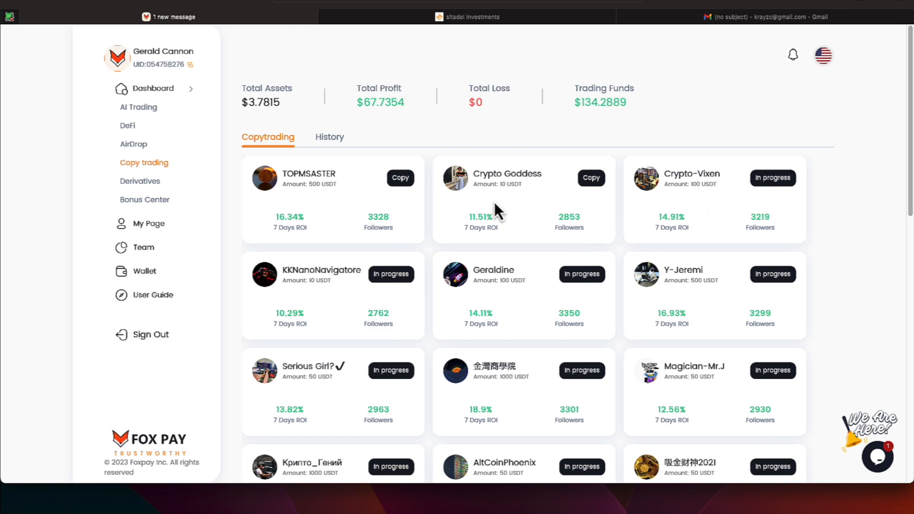
mouse_move(591, 297)
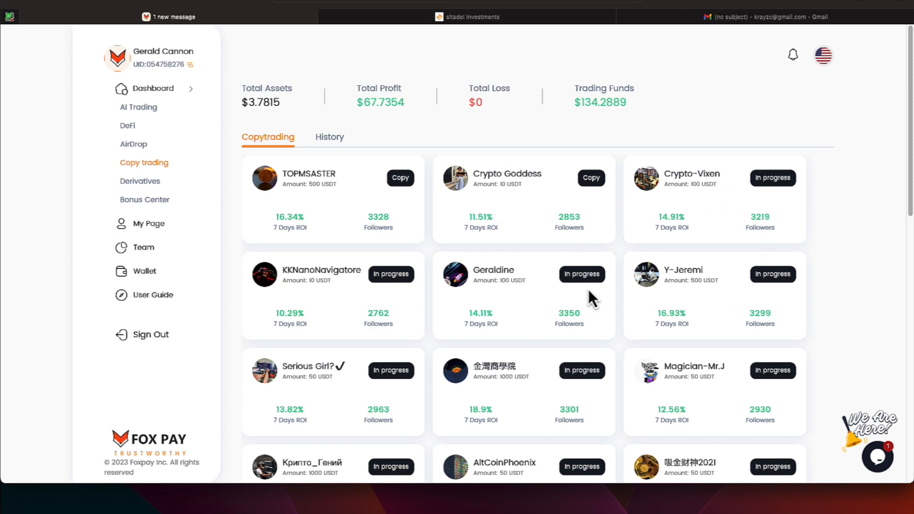
mouse_move(518, 297)
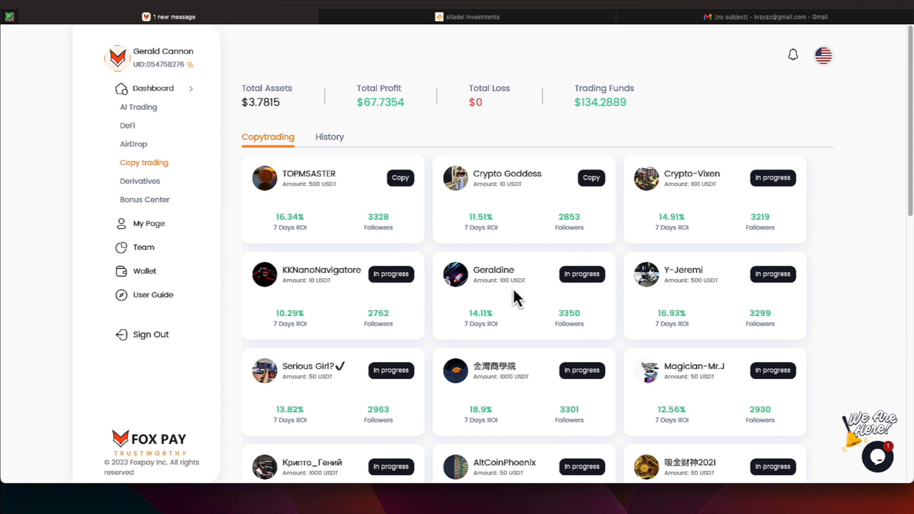
mouse_move(324, 184)
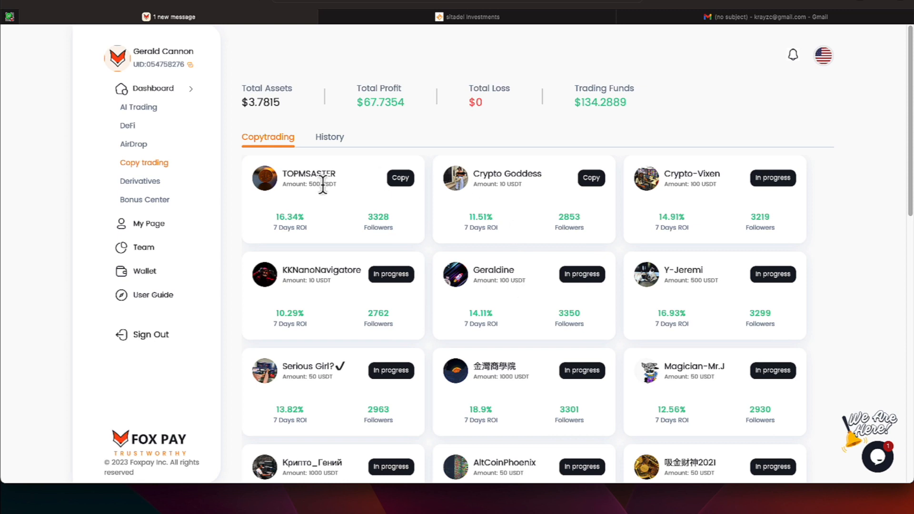
double_click(316, 184)
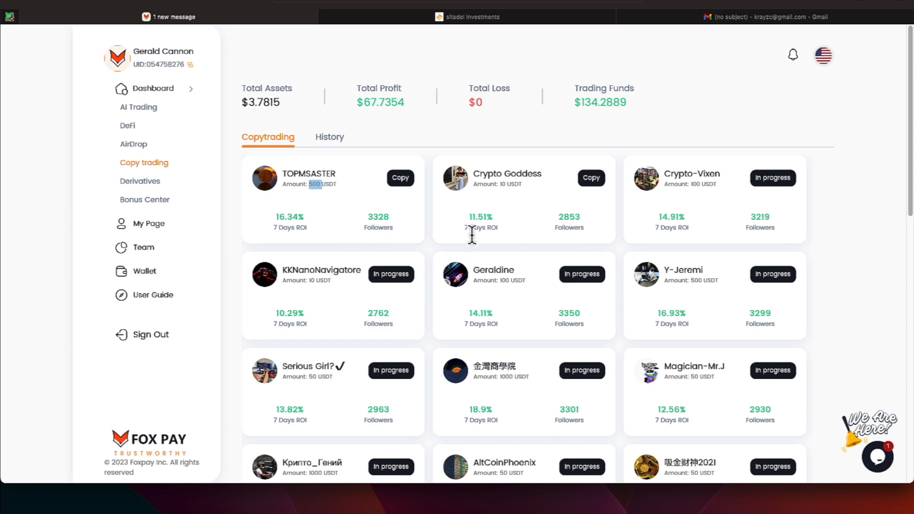
mouse_move(503, 226)
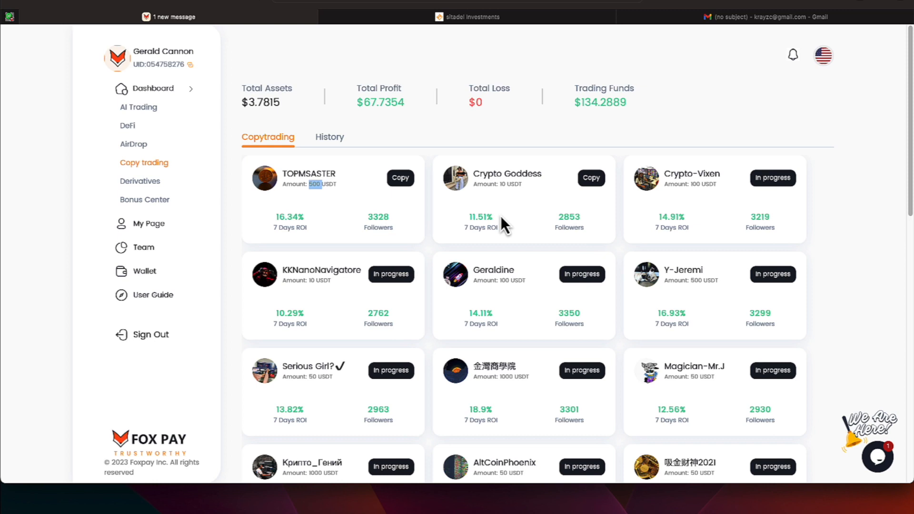
mouse_move(529, 234)
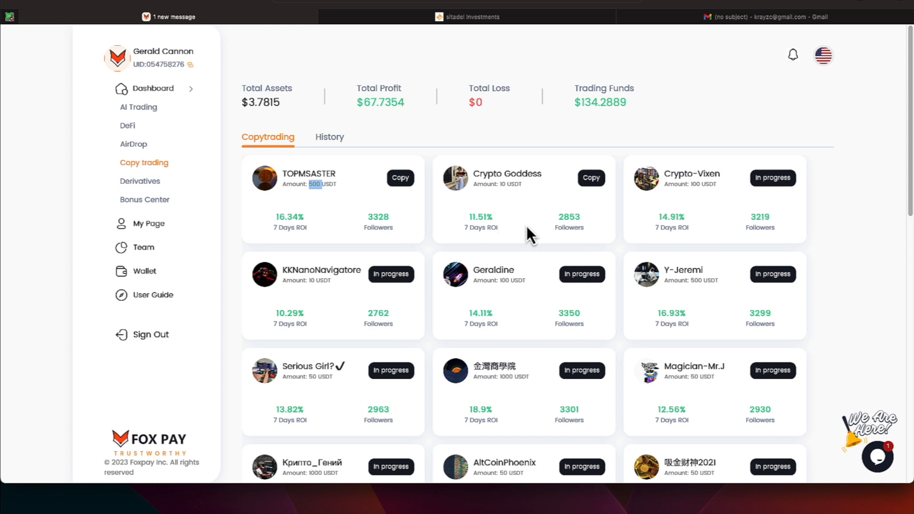
mouse_move(713, 201)
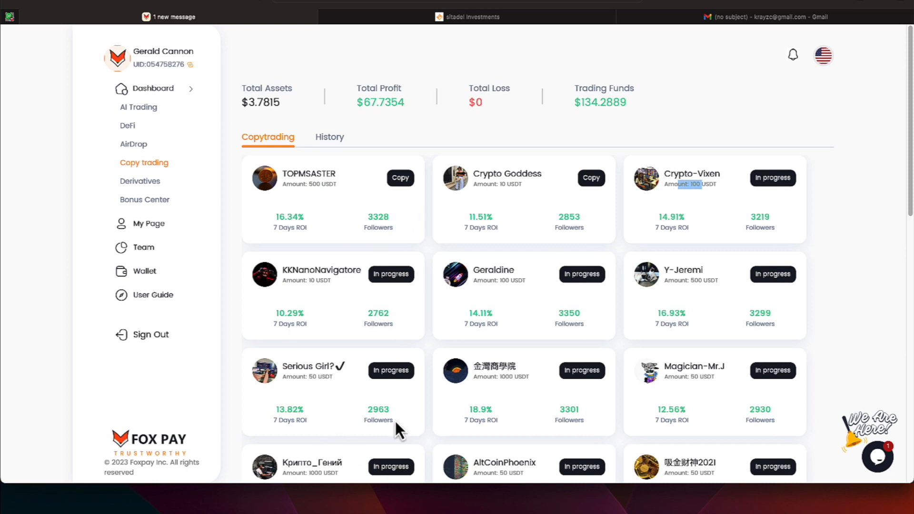
mouse_move(616, 392)
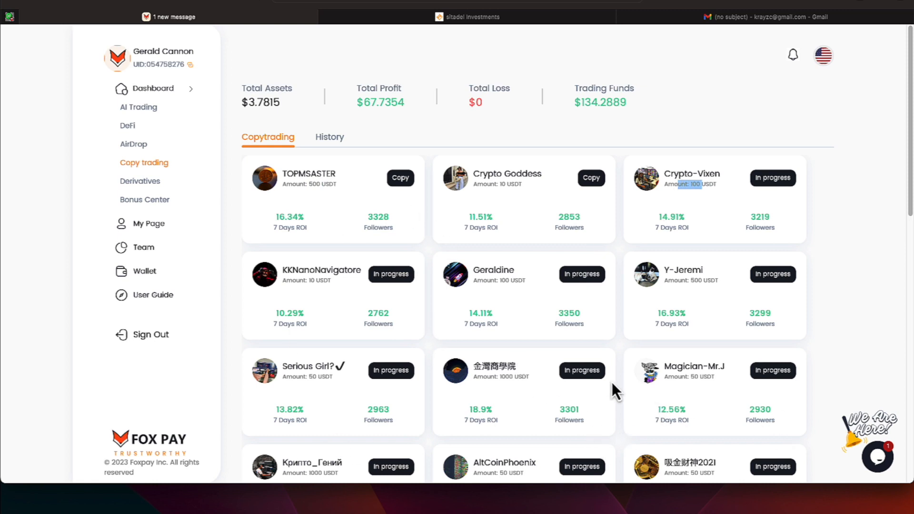
scroll("down", 3)
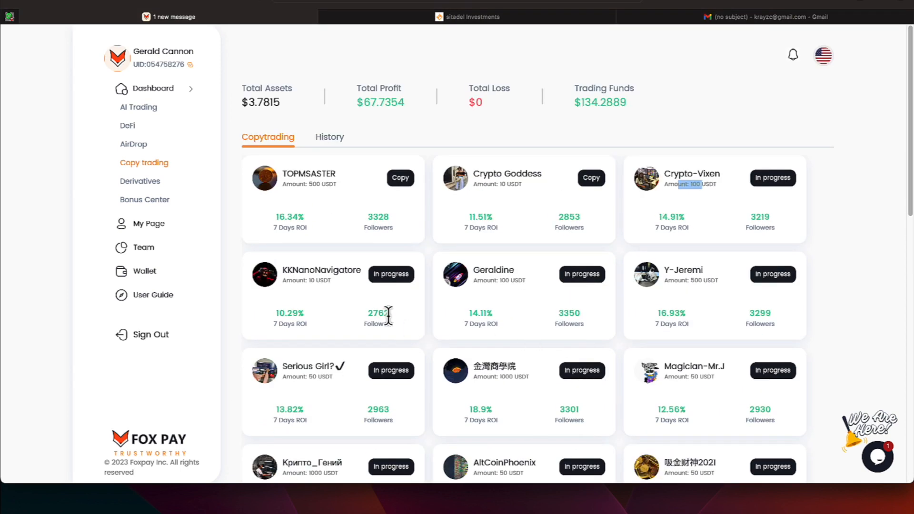
mouse_move(578, 207)
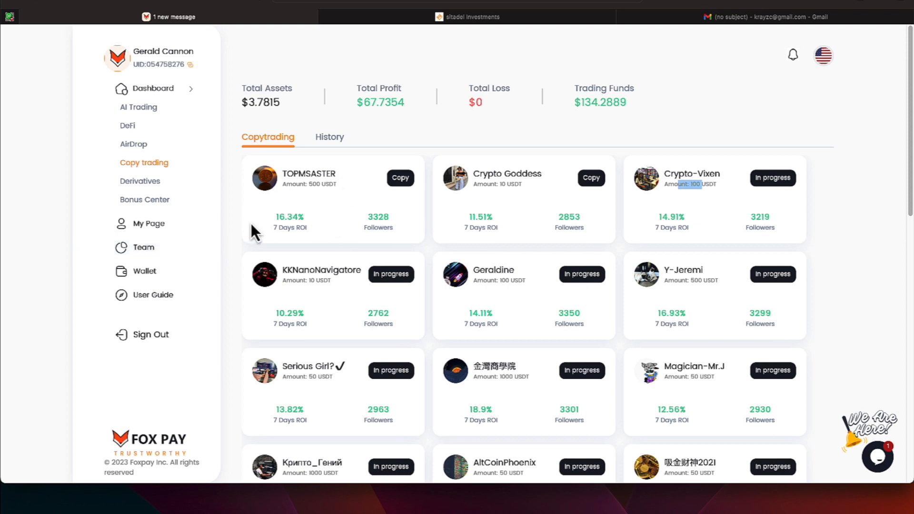
mouse_move(139, 181)
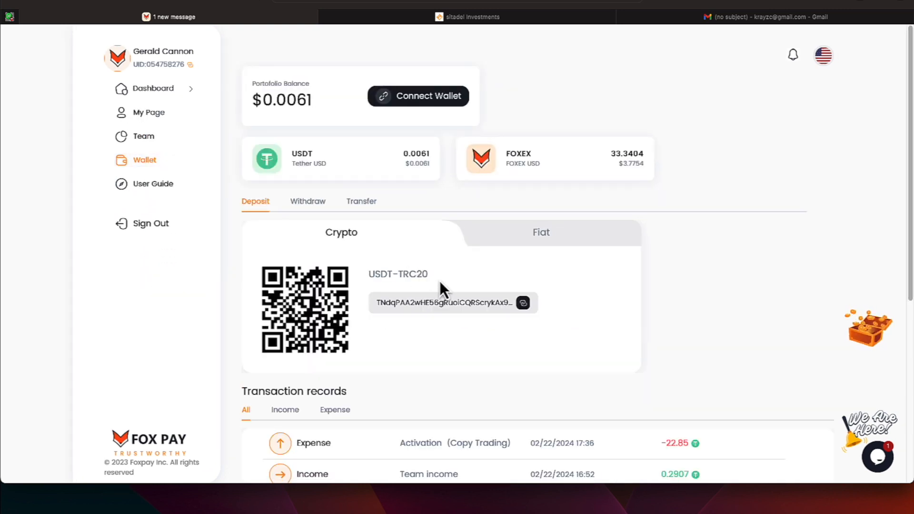
Step: Check page 2 of the wallet transaction records, then return to page 1
scroll("down", 3)
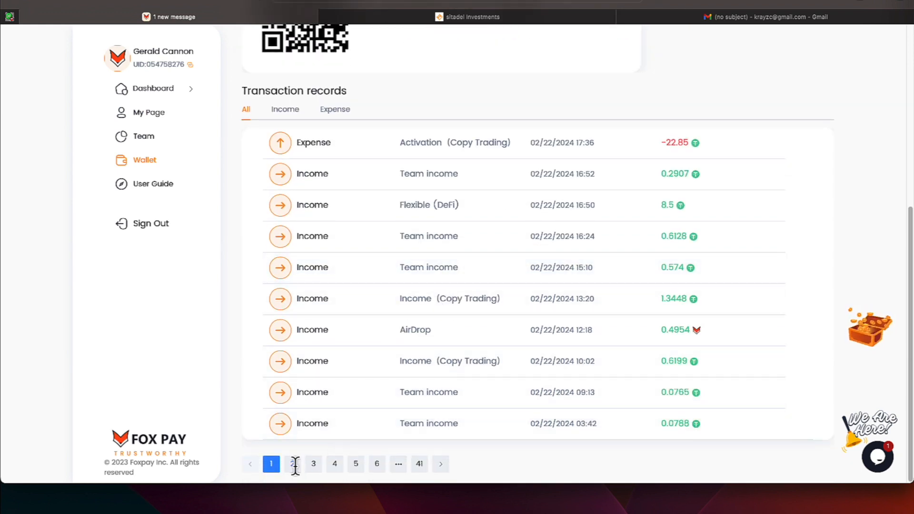
left_click(292, 463)
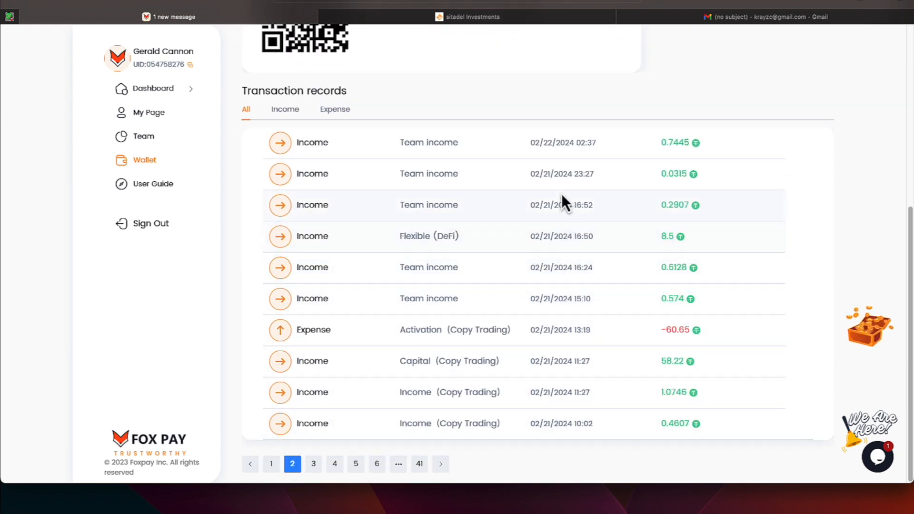
mouse_move(554, 164)
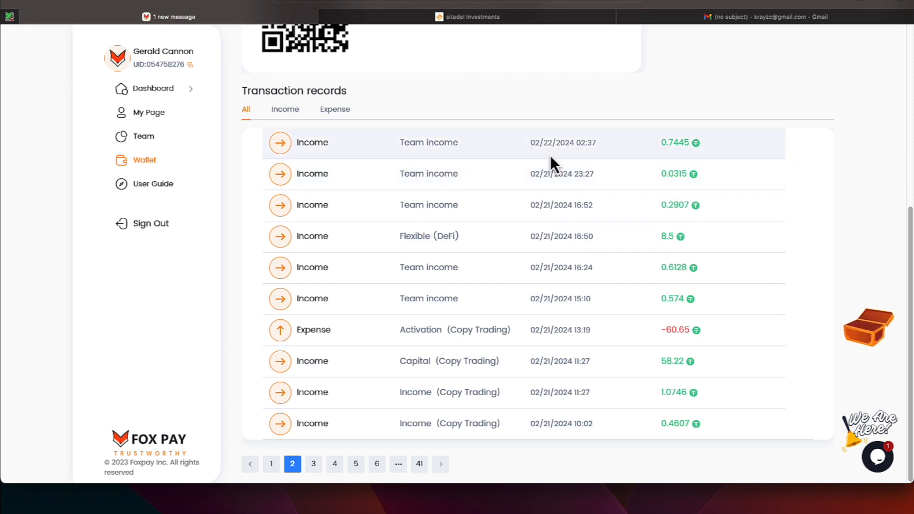
mouse_move(551, 173)
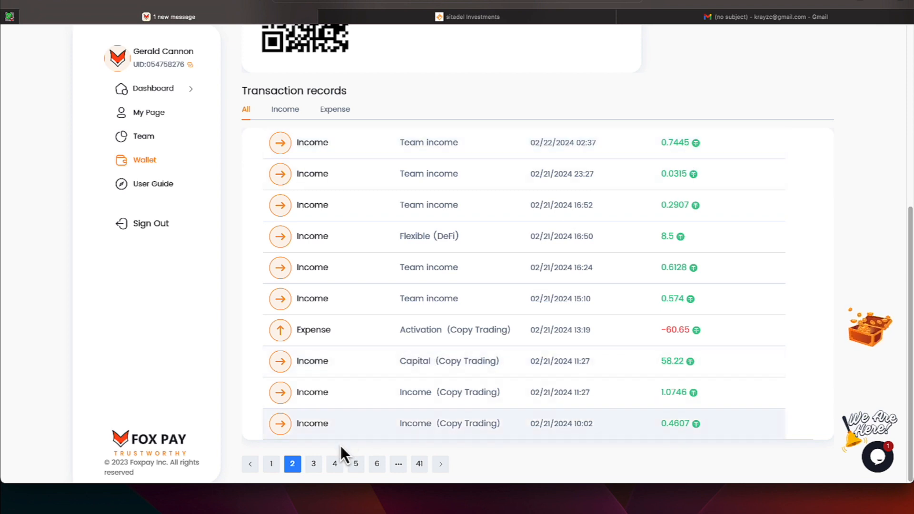
left_click(271, 464)
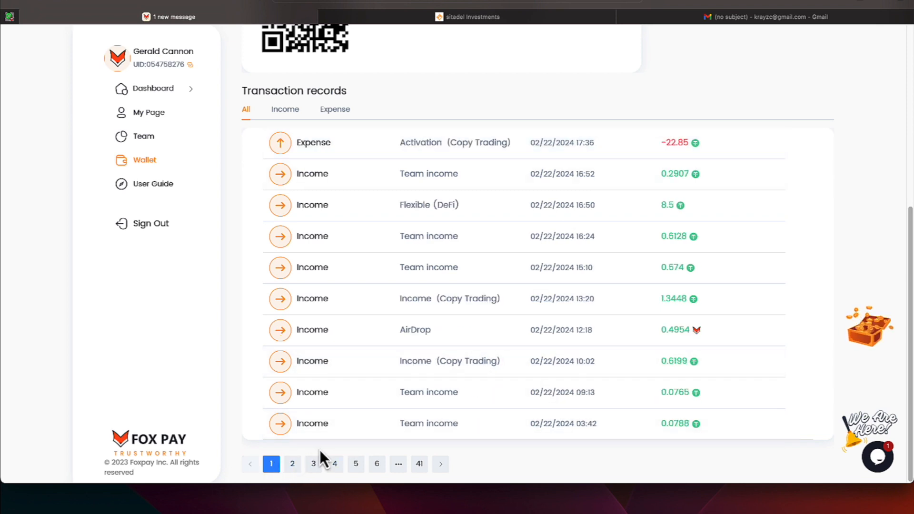
mouse_move(699, 444)
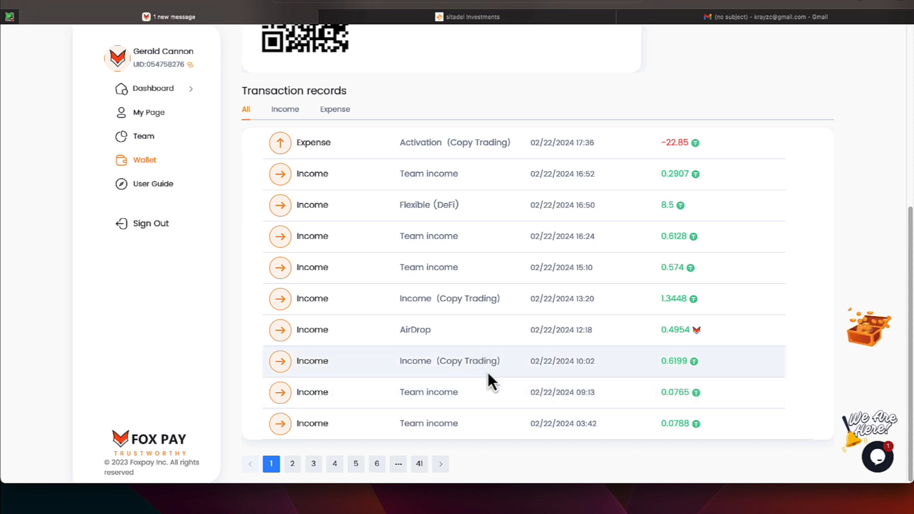
mouse_move(676, 382)
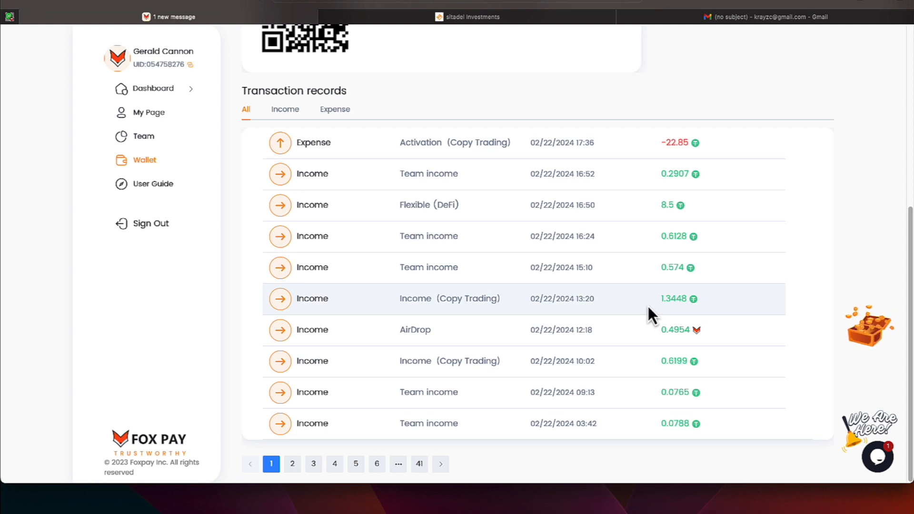
mouse_move(673, 320)
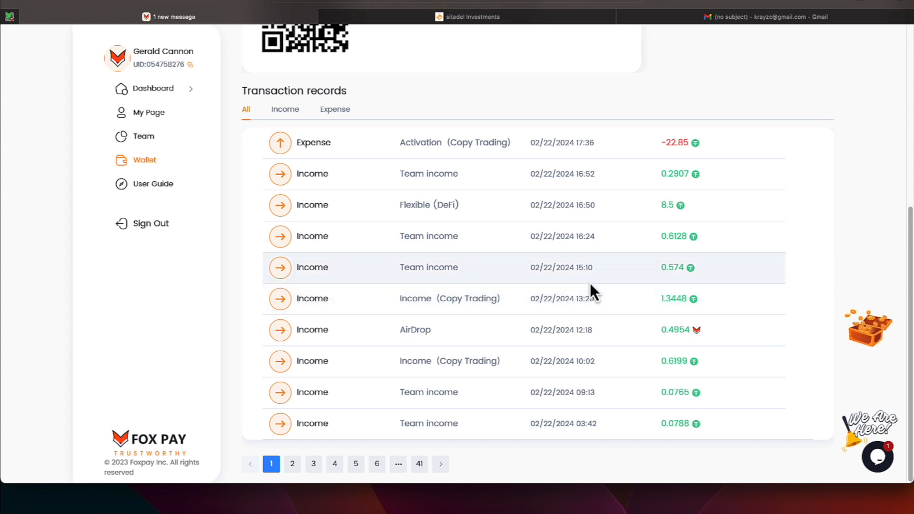
mouse_move(682, 284)
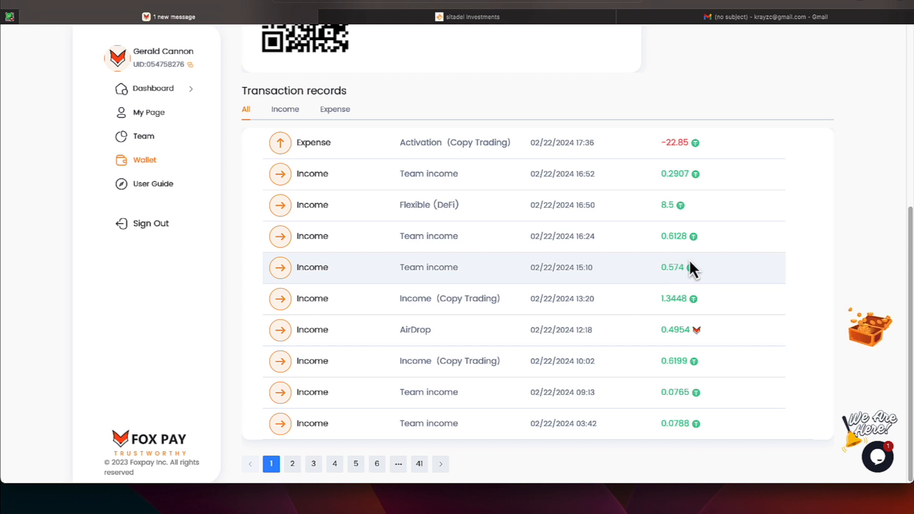
mouse_move(493, 226)
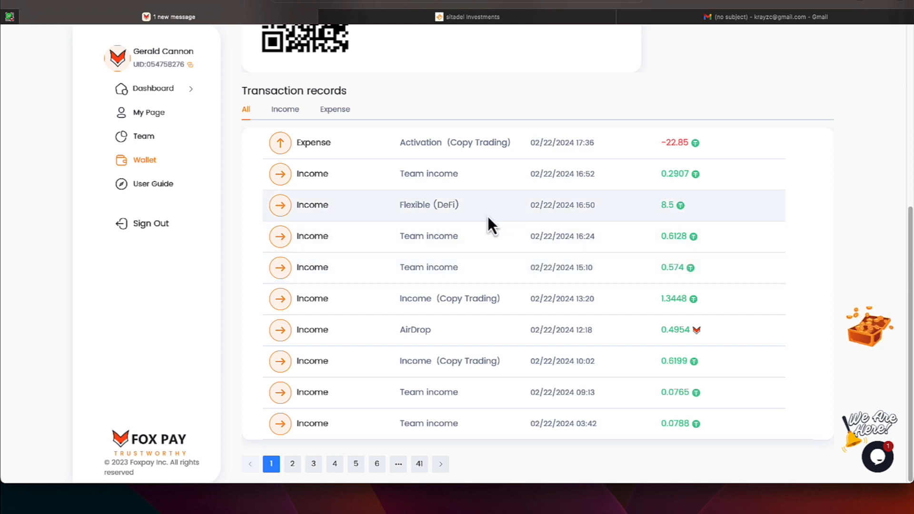
mouse_move(688, 218)
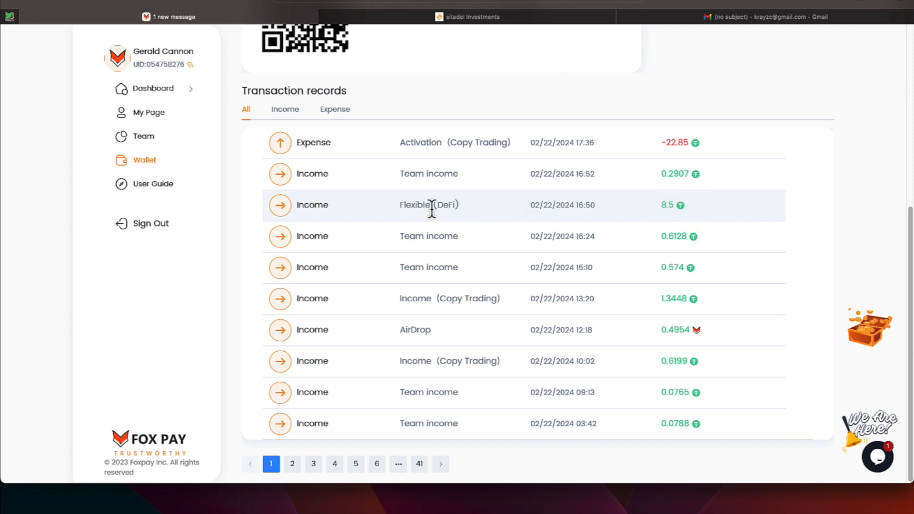
mouse_move(653, 200)
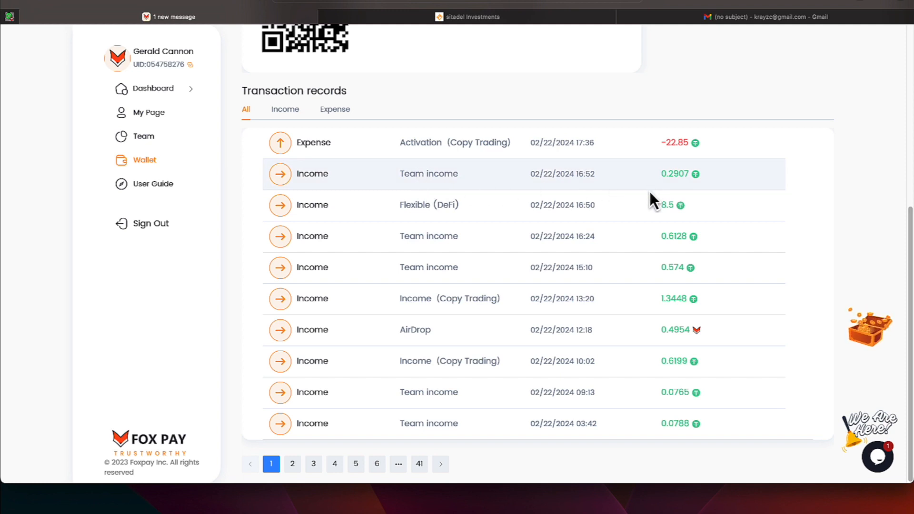
mouse_move(686, 195)
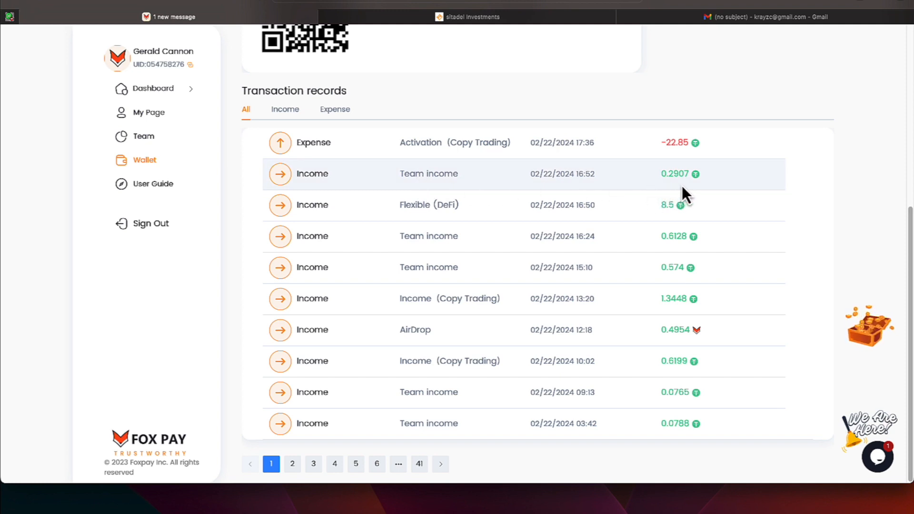
mouse_move(545, 165)
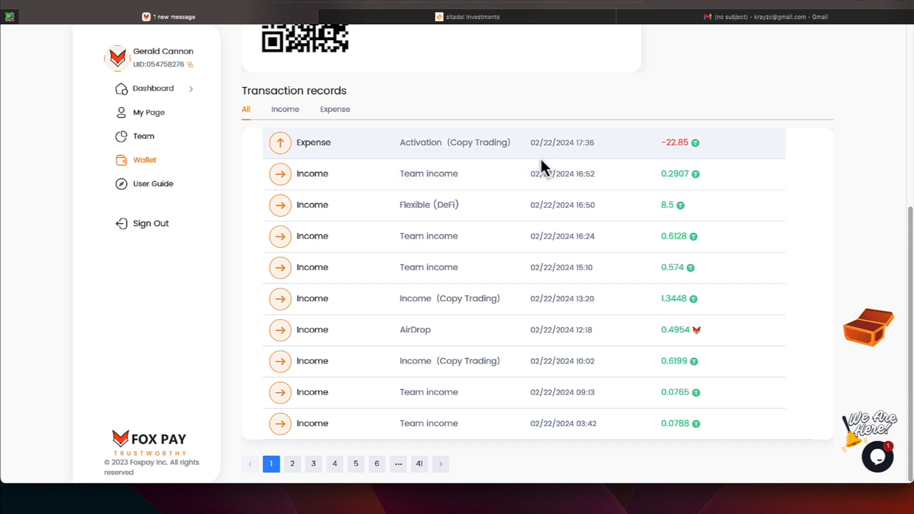
mouse_move(647, 168)
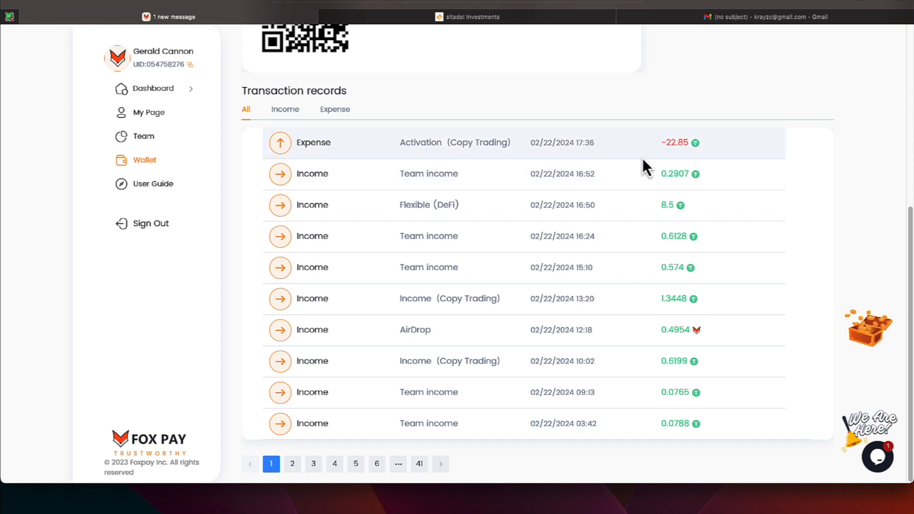
mouse_move(153, 88)
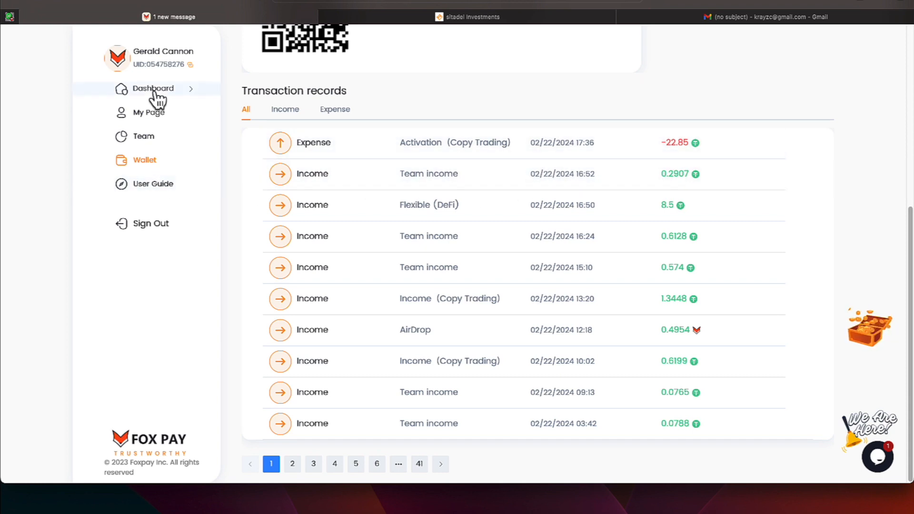
Step: Open the dashboard and scroll past $645.6773 profit to the AI trading bots
left_click(154, 88)
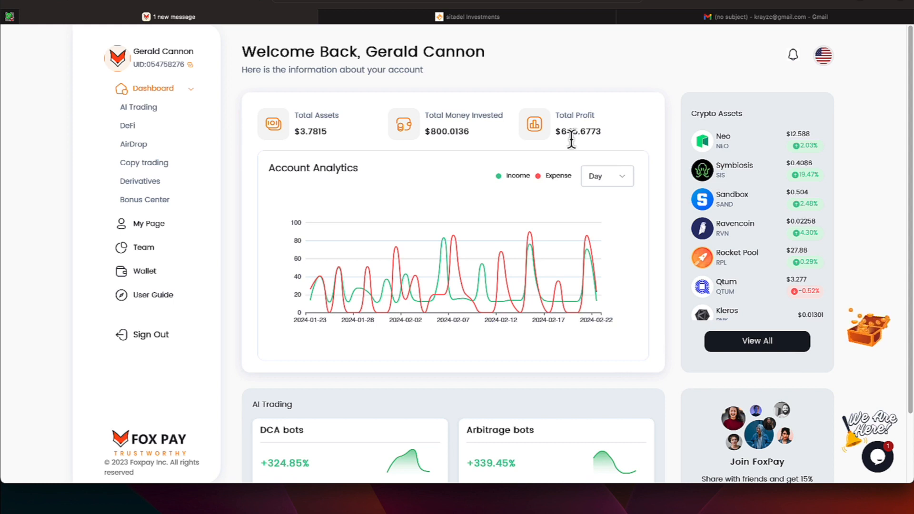
mouse_move(758, 246)
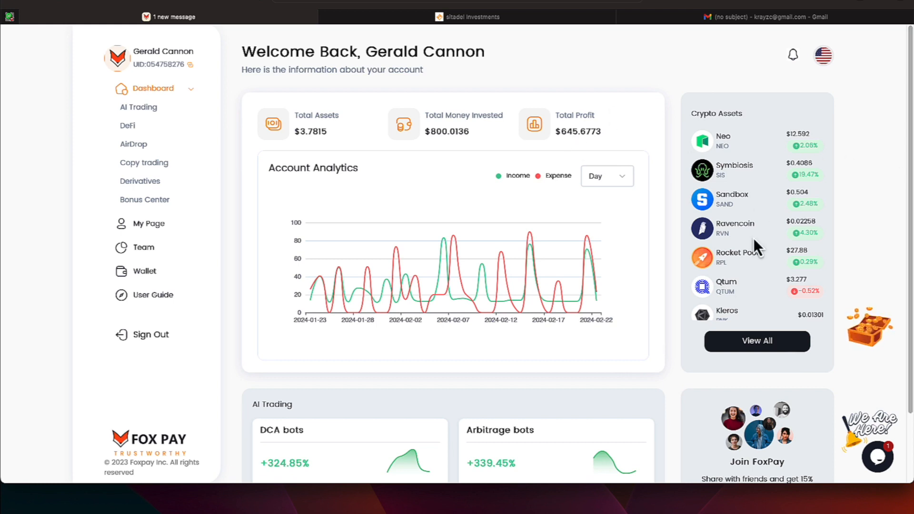
scroll("down", 3)
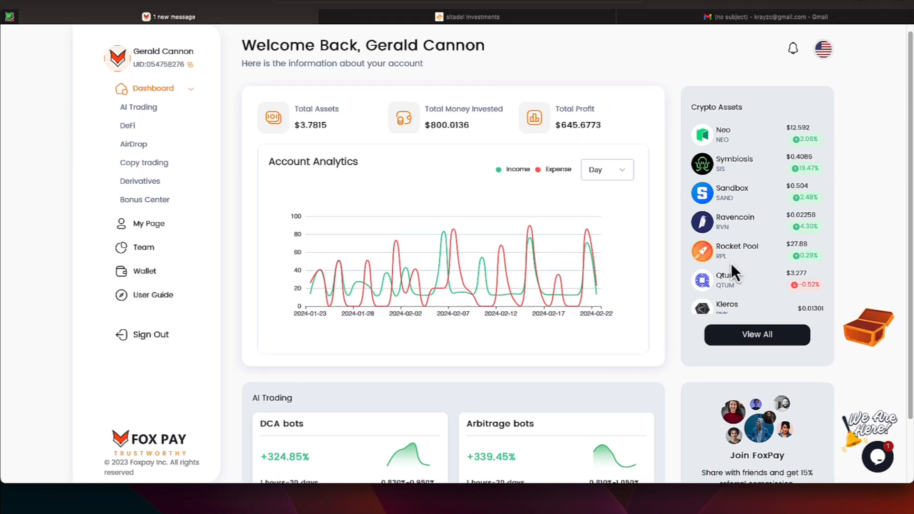
scroll("down", 3)
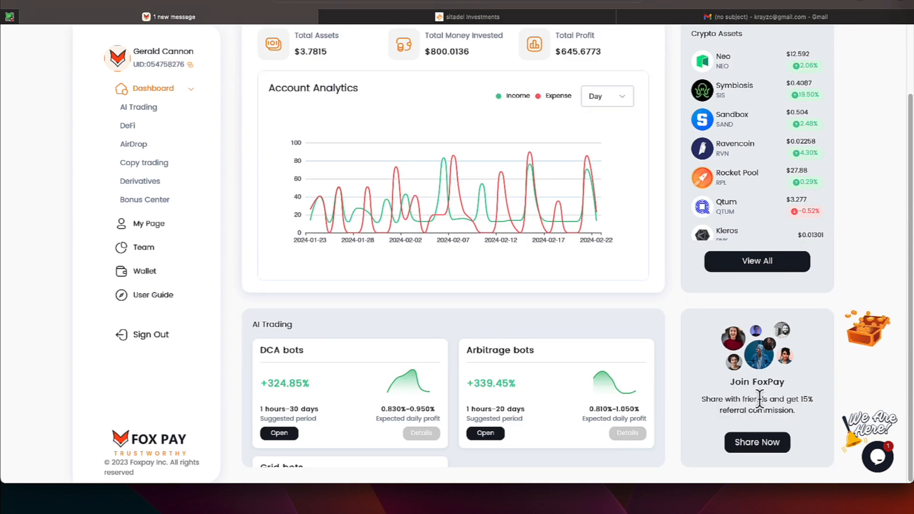
mouse_move(691, 420)
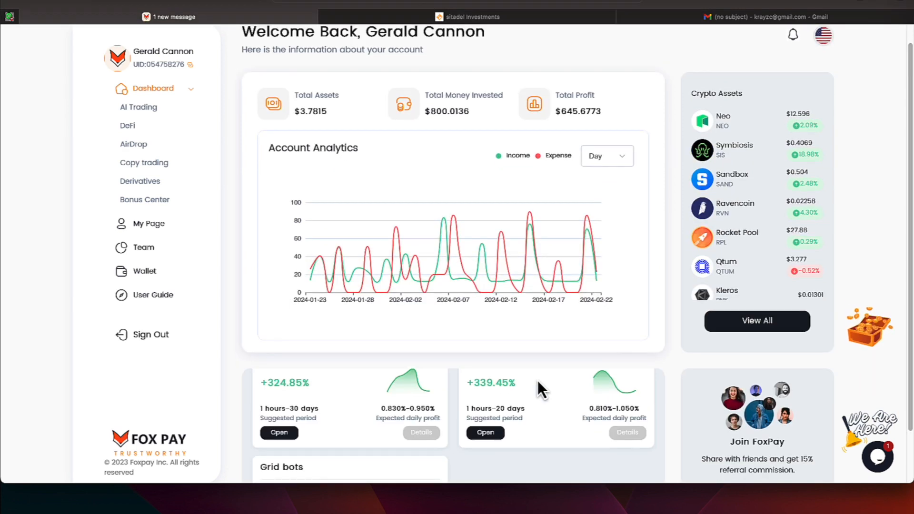
scroll("down", 3)
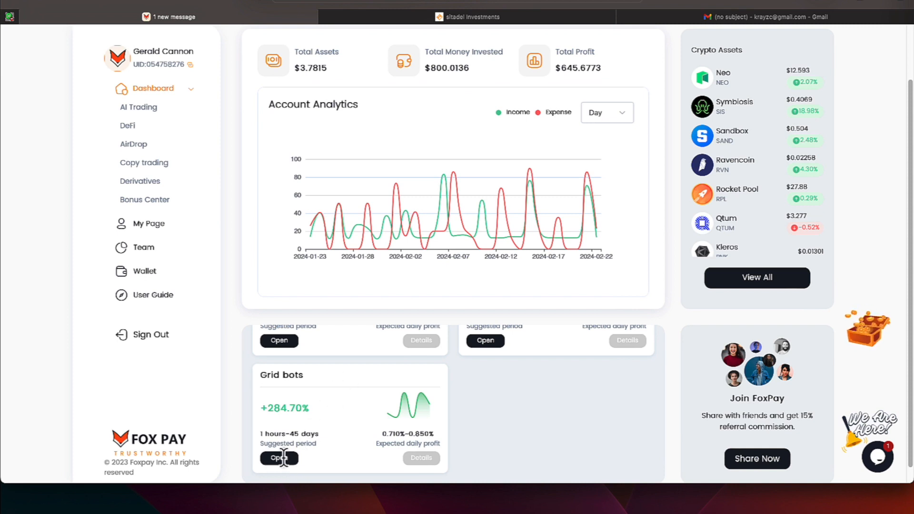
left_click(279, 458)
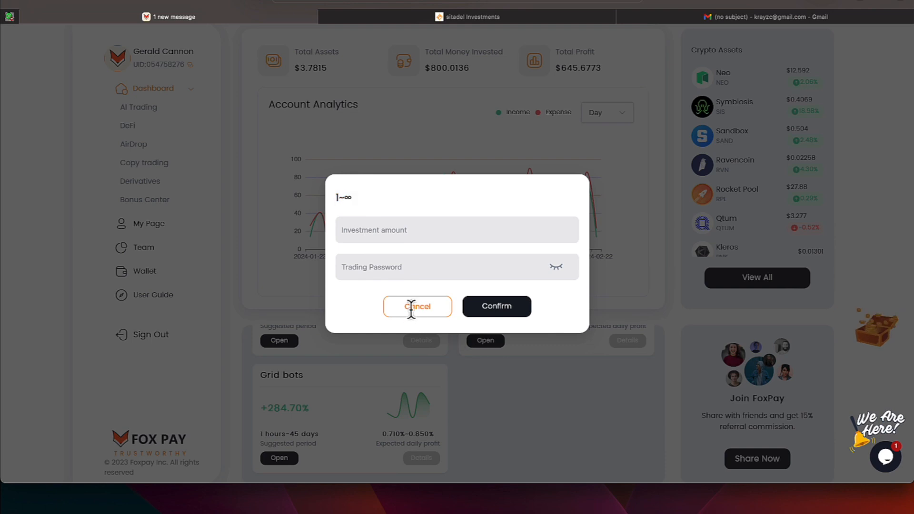
left_click(417, 306)
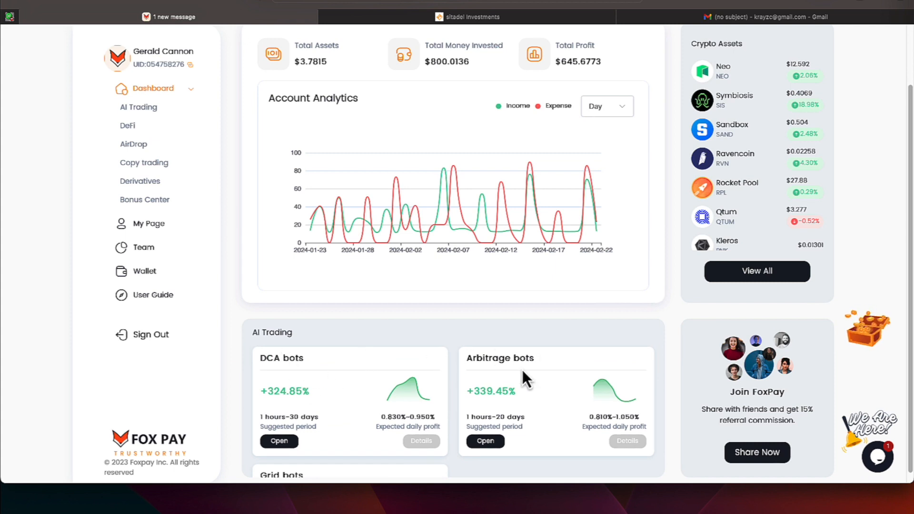
mouse_move(186, 124)
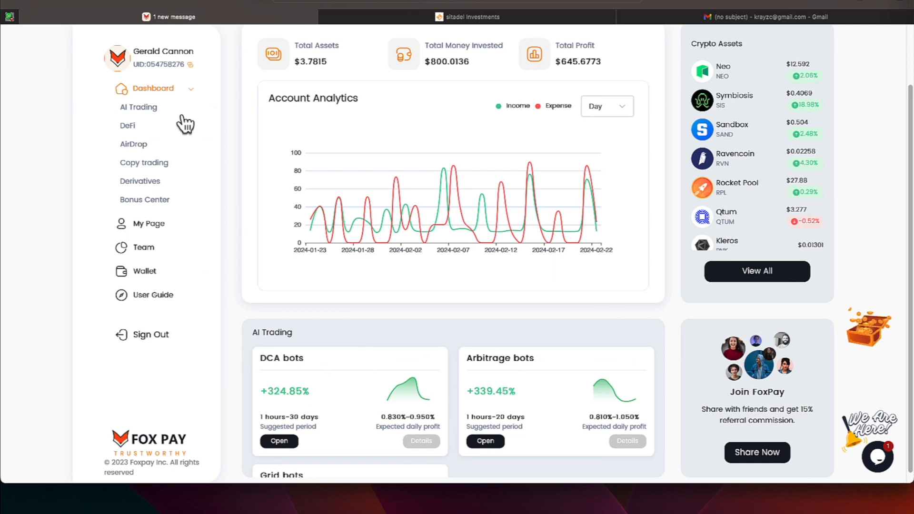
mouse_move(303, 291)
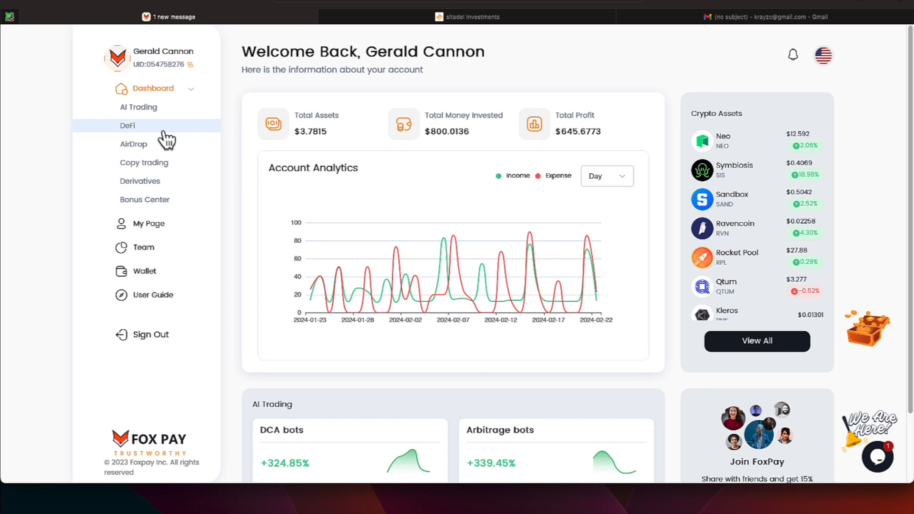
mouse_move(137, 140)
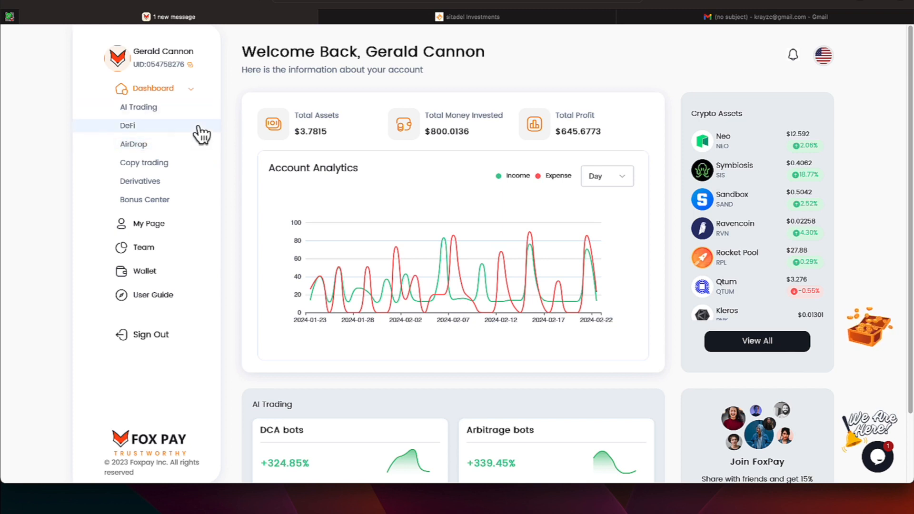
mouse_move(200, 151)
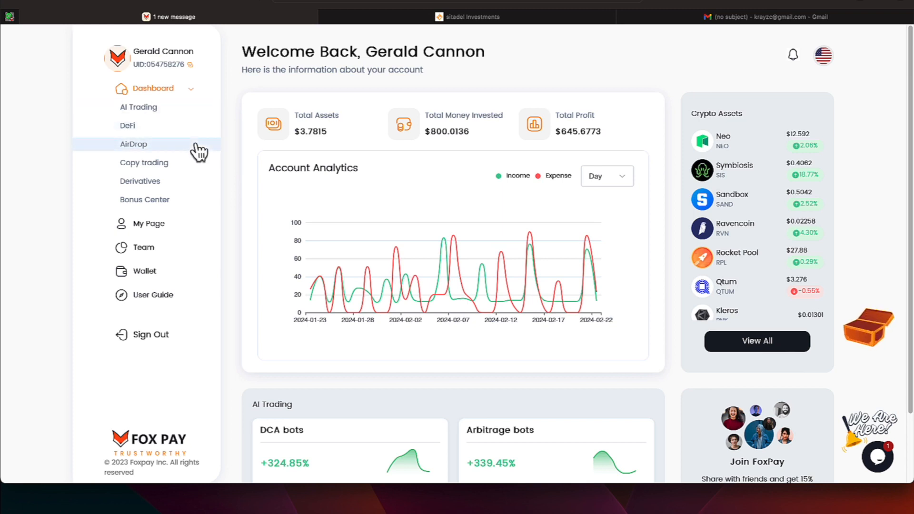